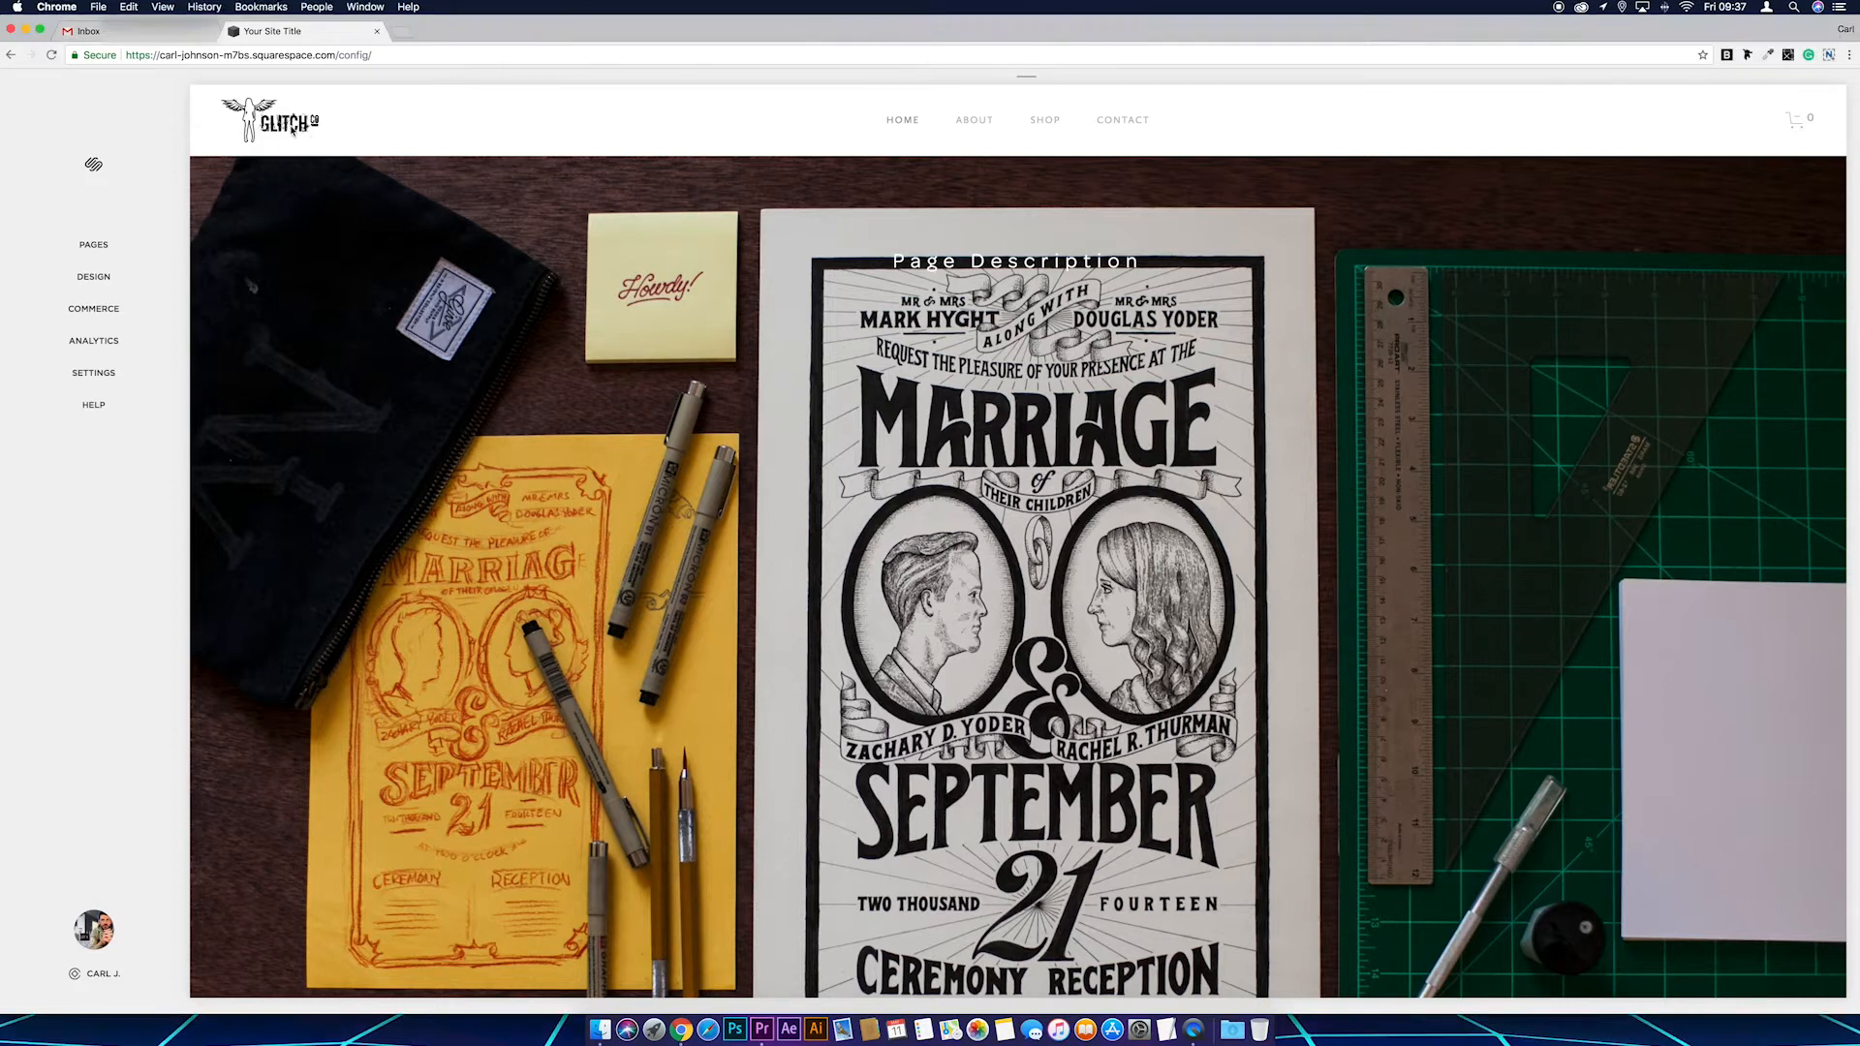
pyautogui.moveTo(281, 124)
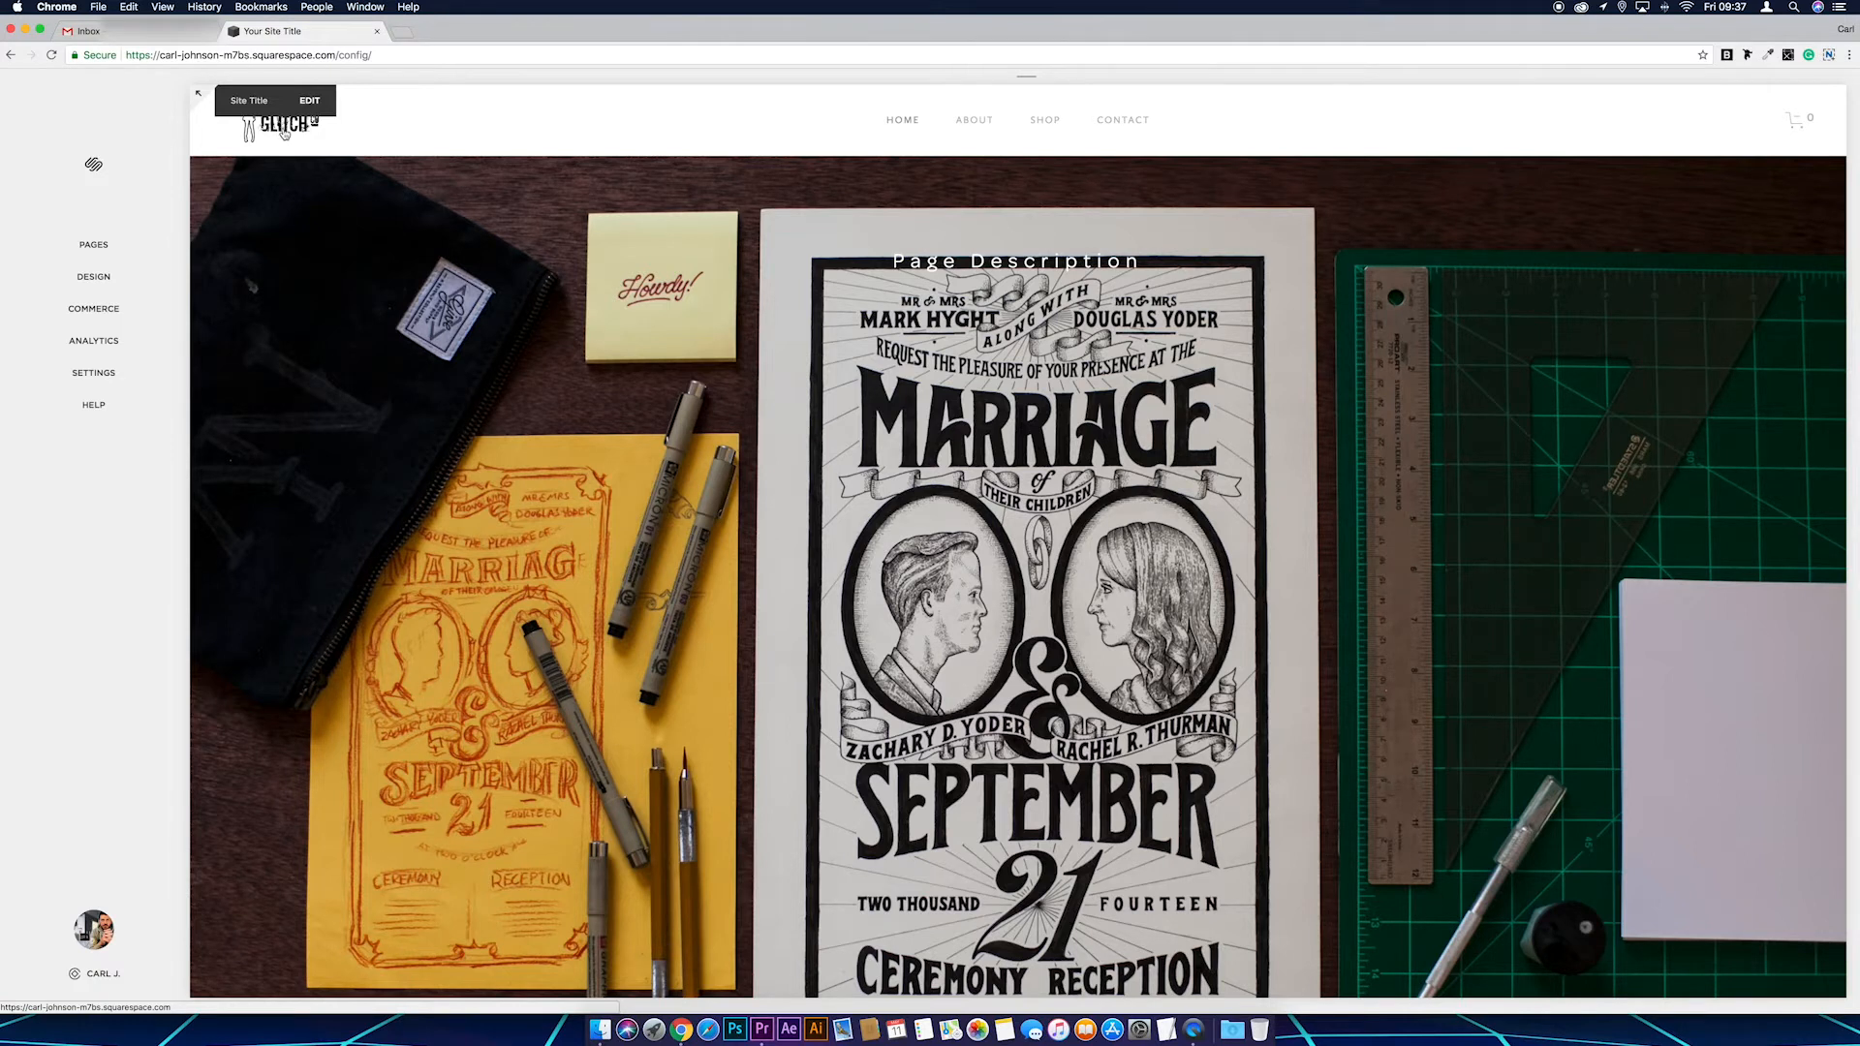
# Reach Design > Custom CSS and pop the CSS editor out into its own window
pyautogui.rightClick(285, 130)
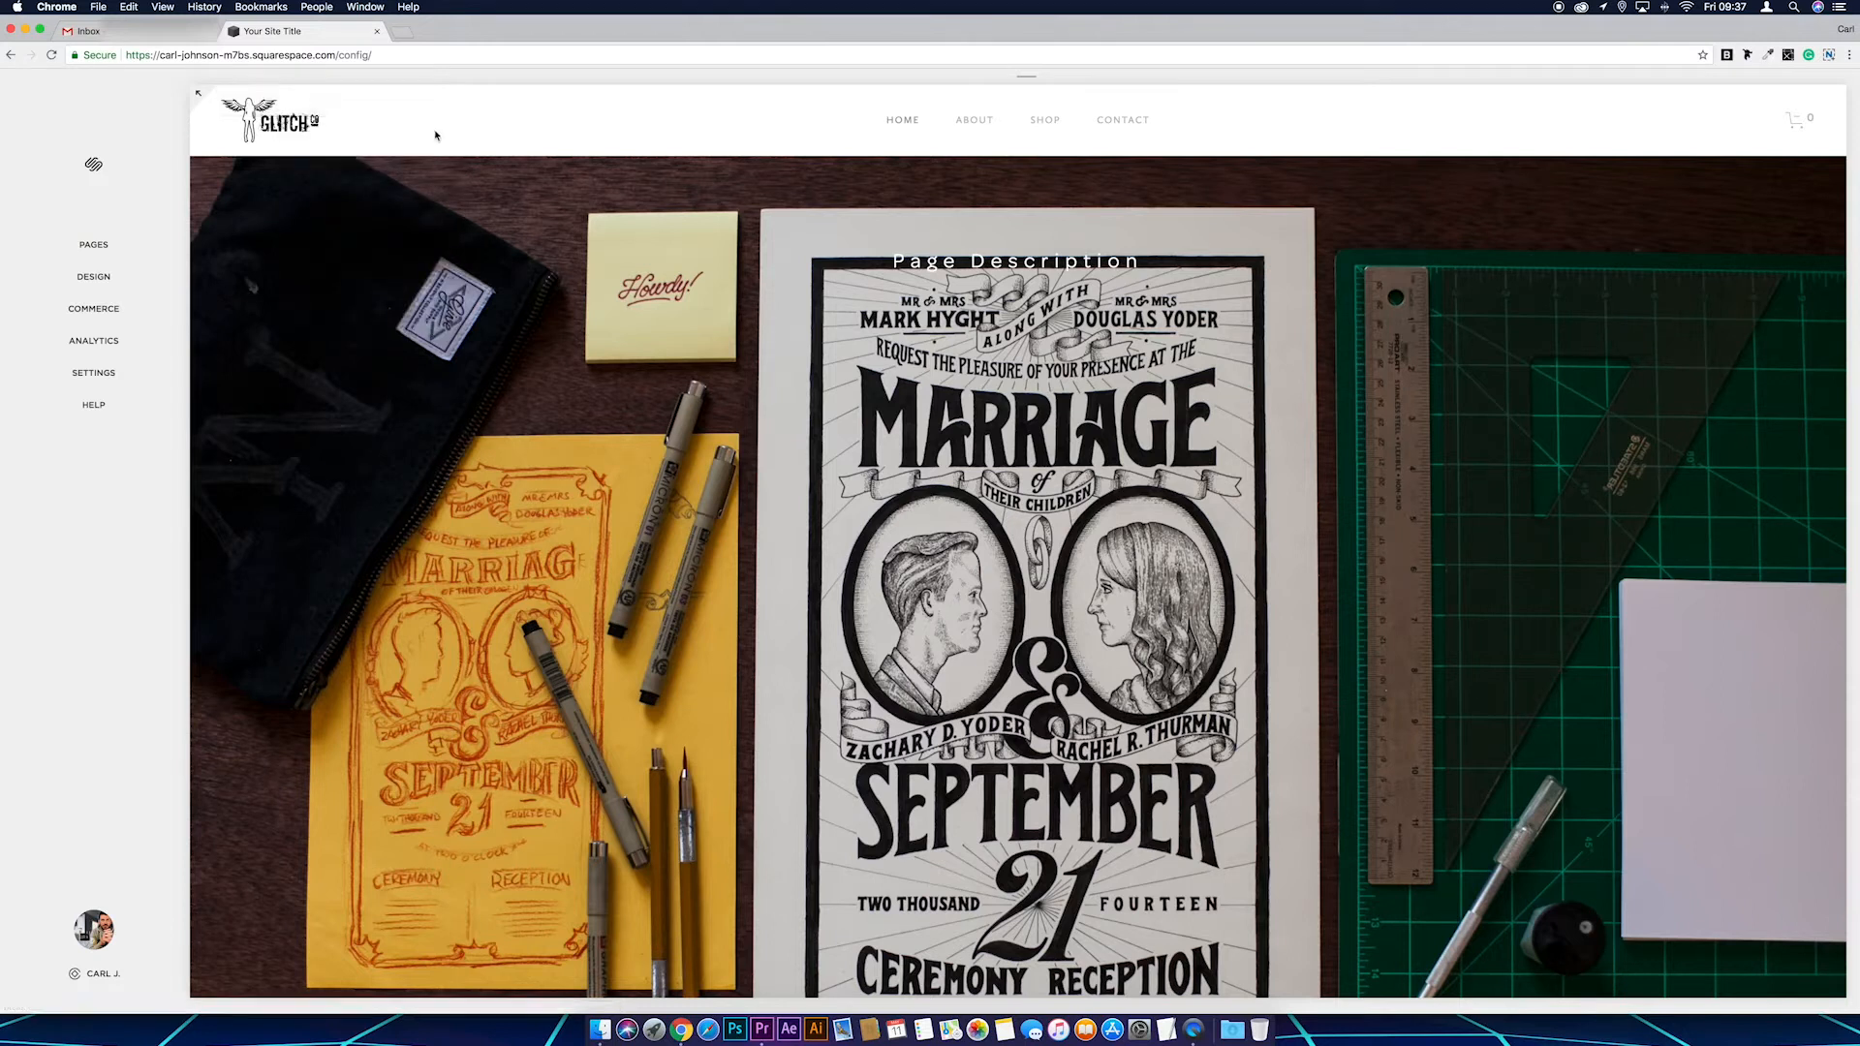
pyautogui.moveTo(269, 127)
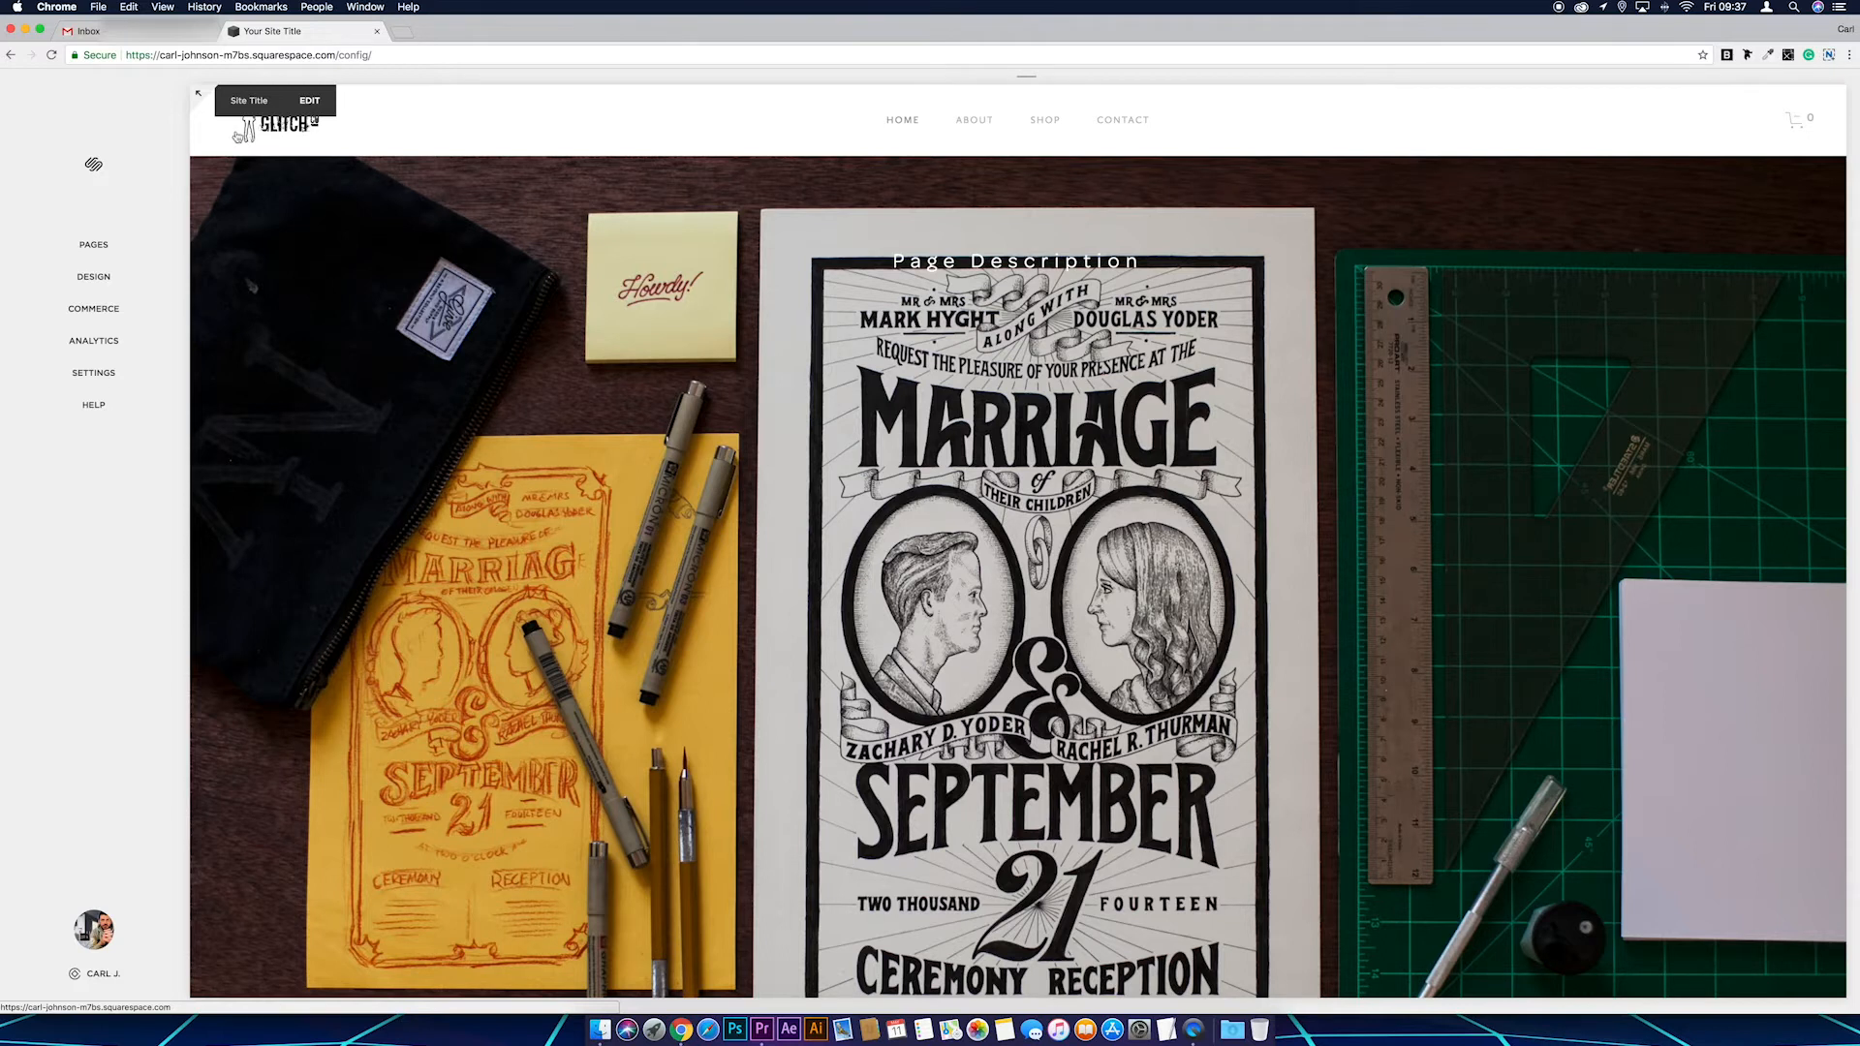
pyautogui.click(93, 277)
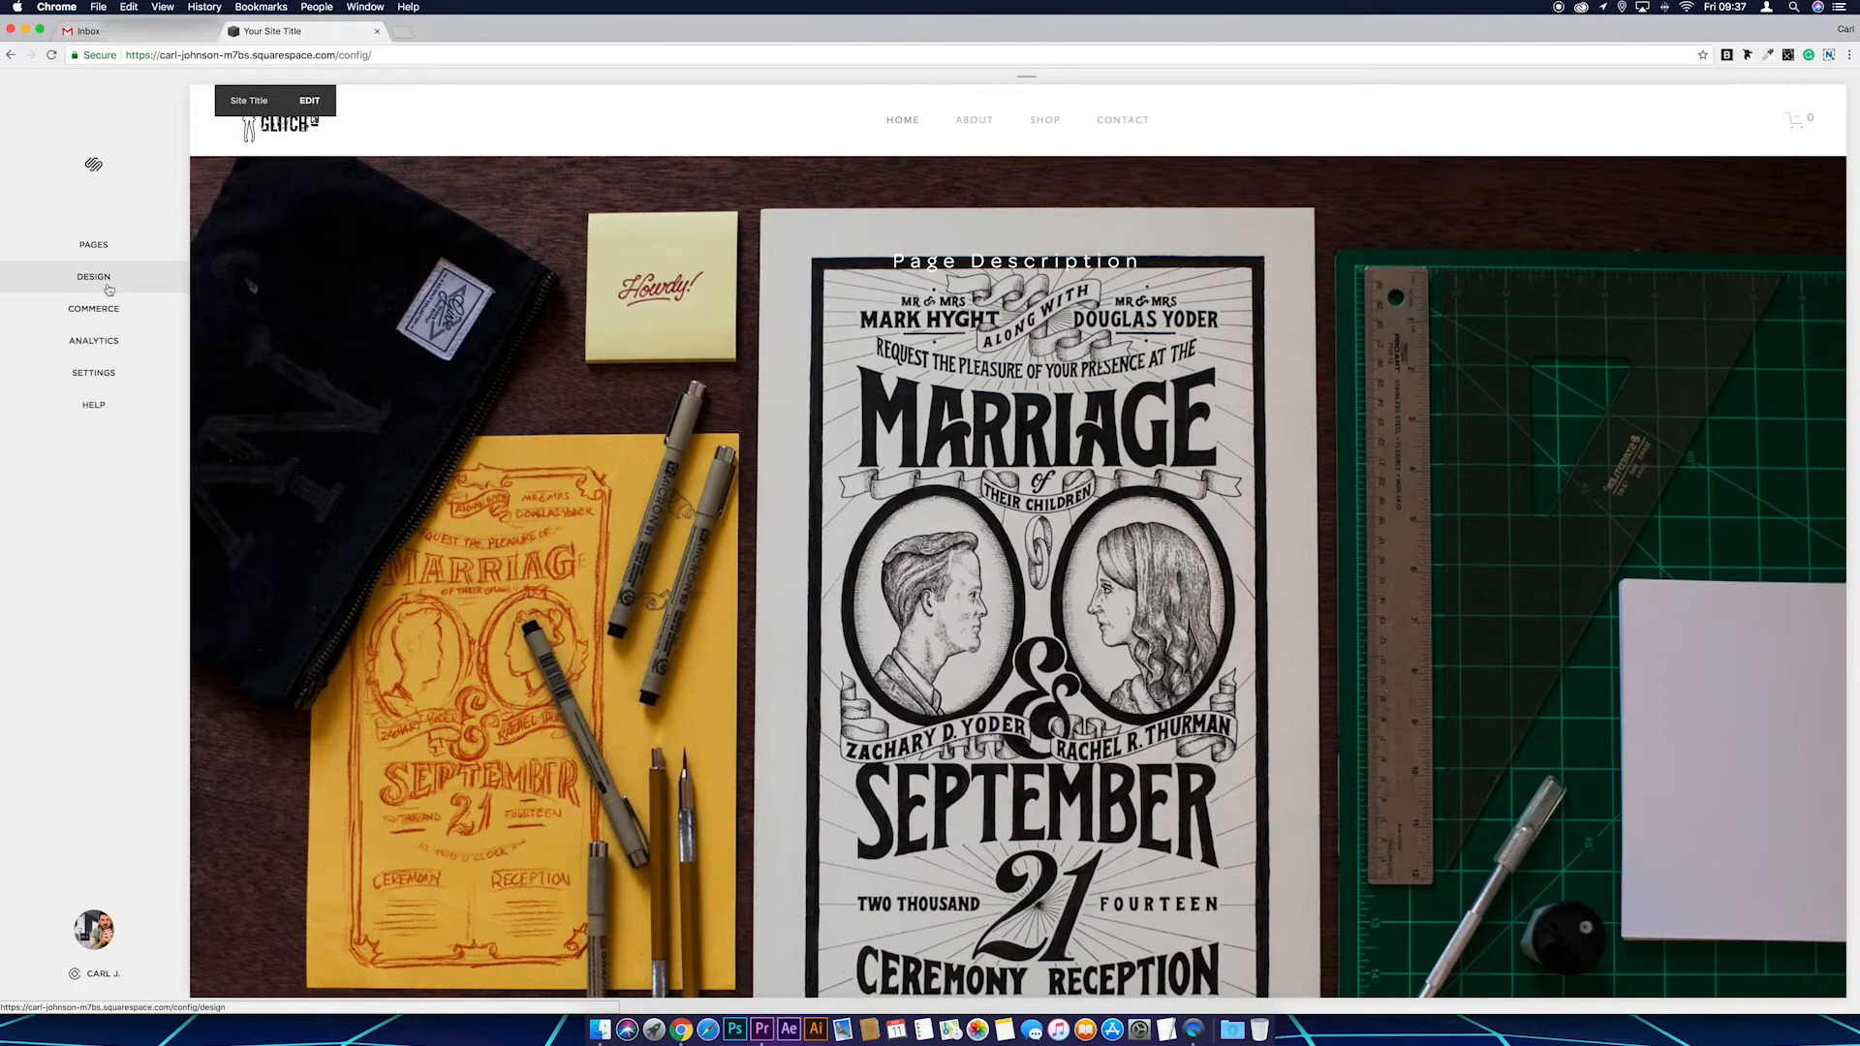
pyautogui.click(93, 277)
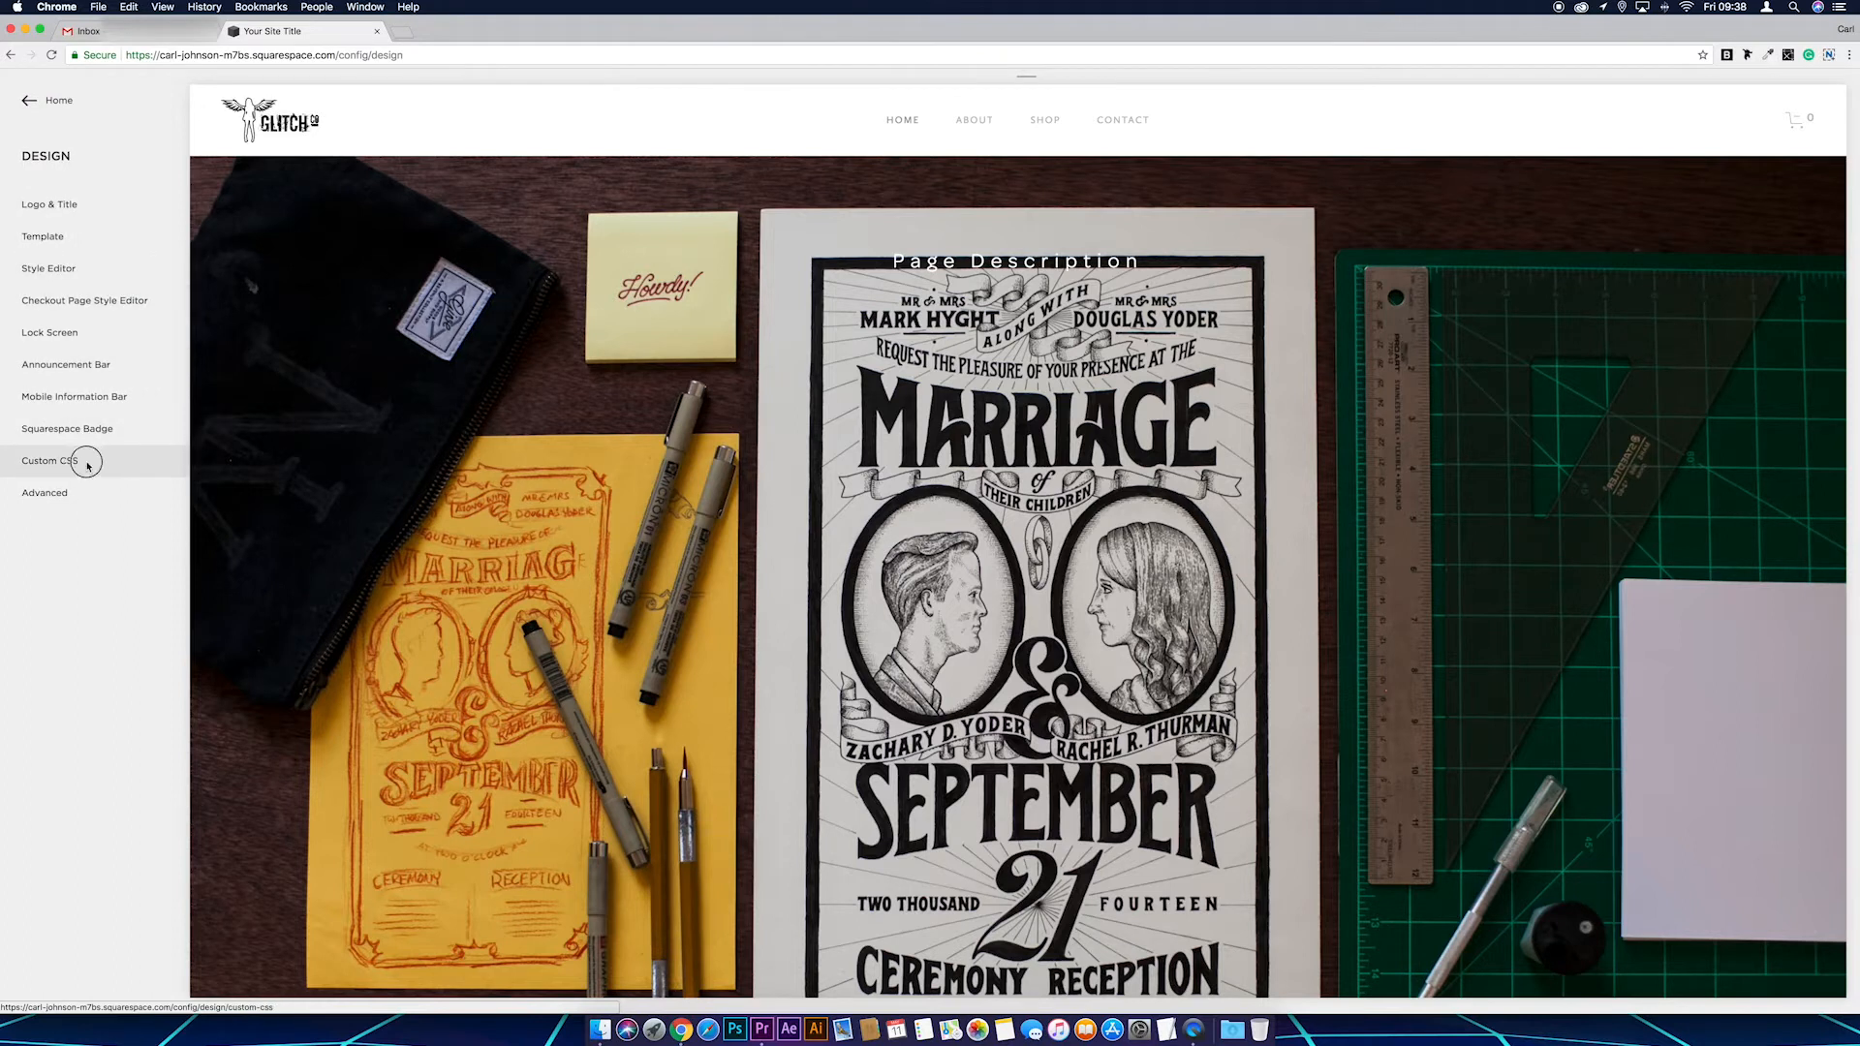
pyautogui.click(50, 461)
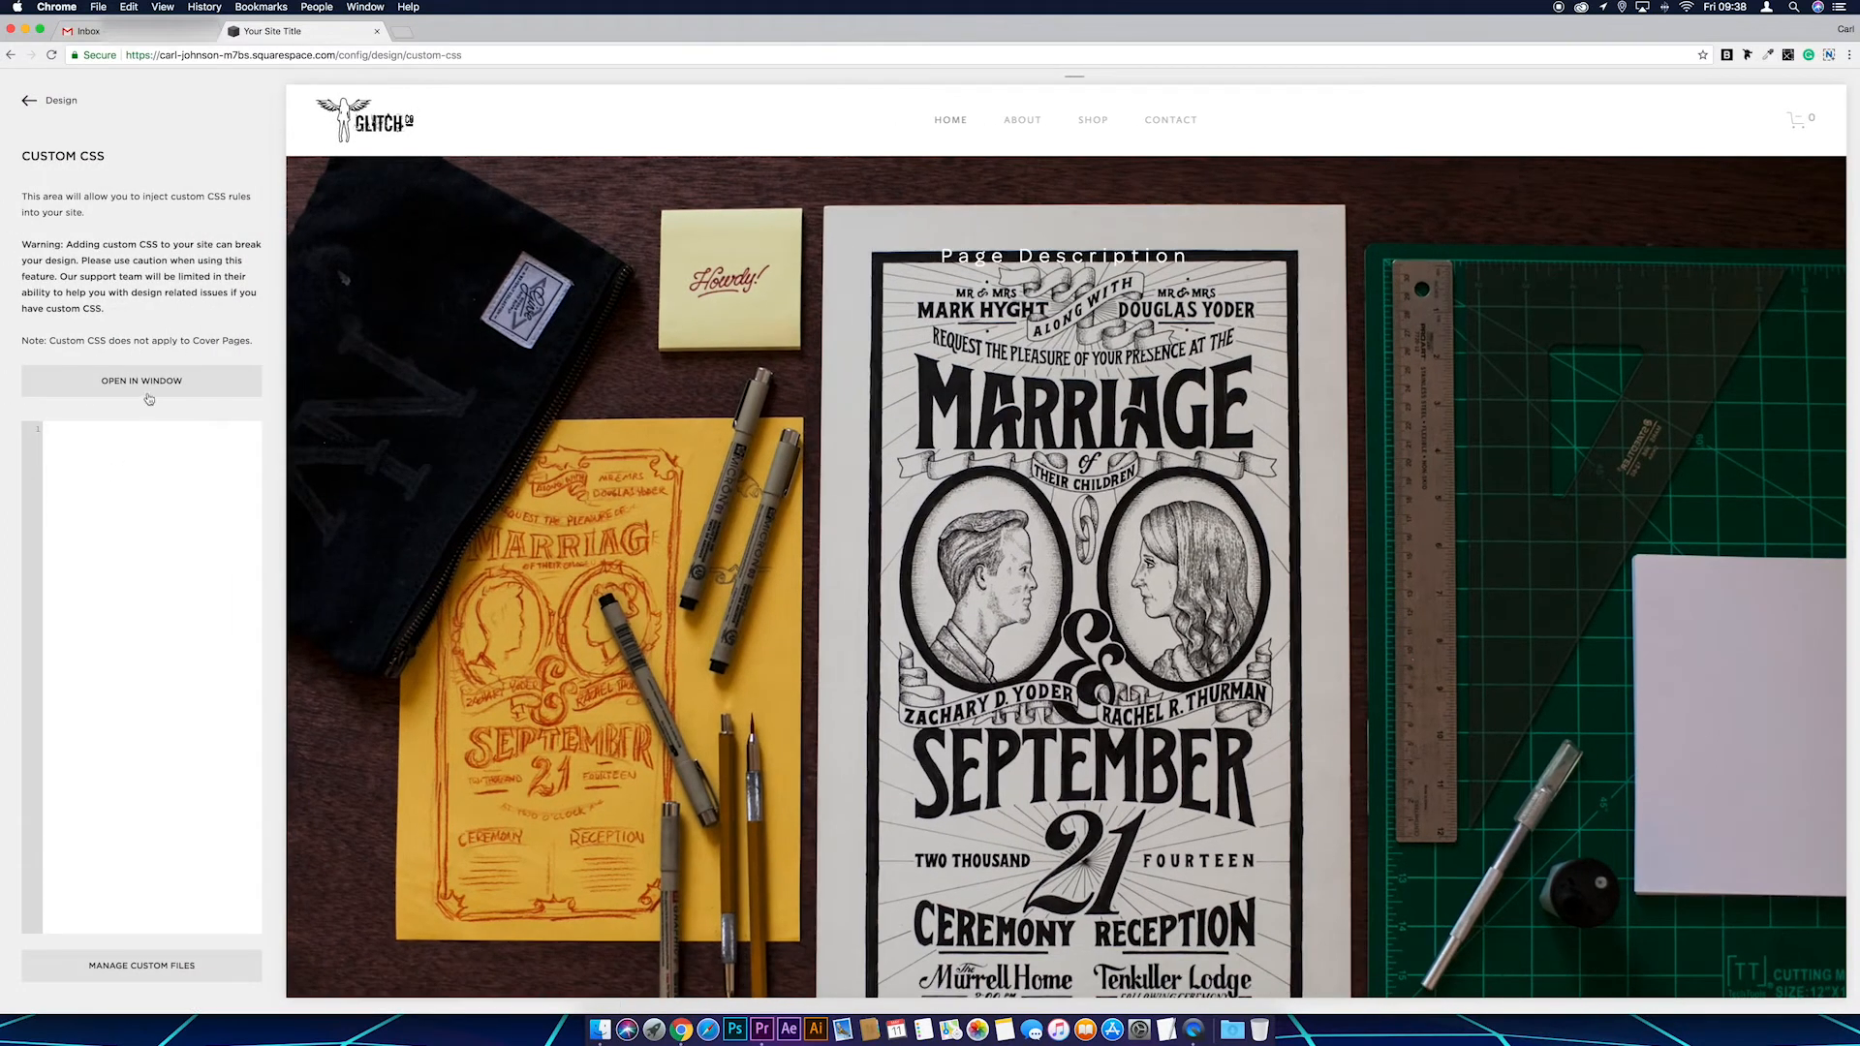
pyautogui.click(141, 380)
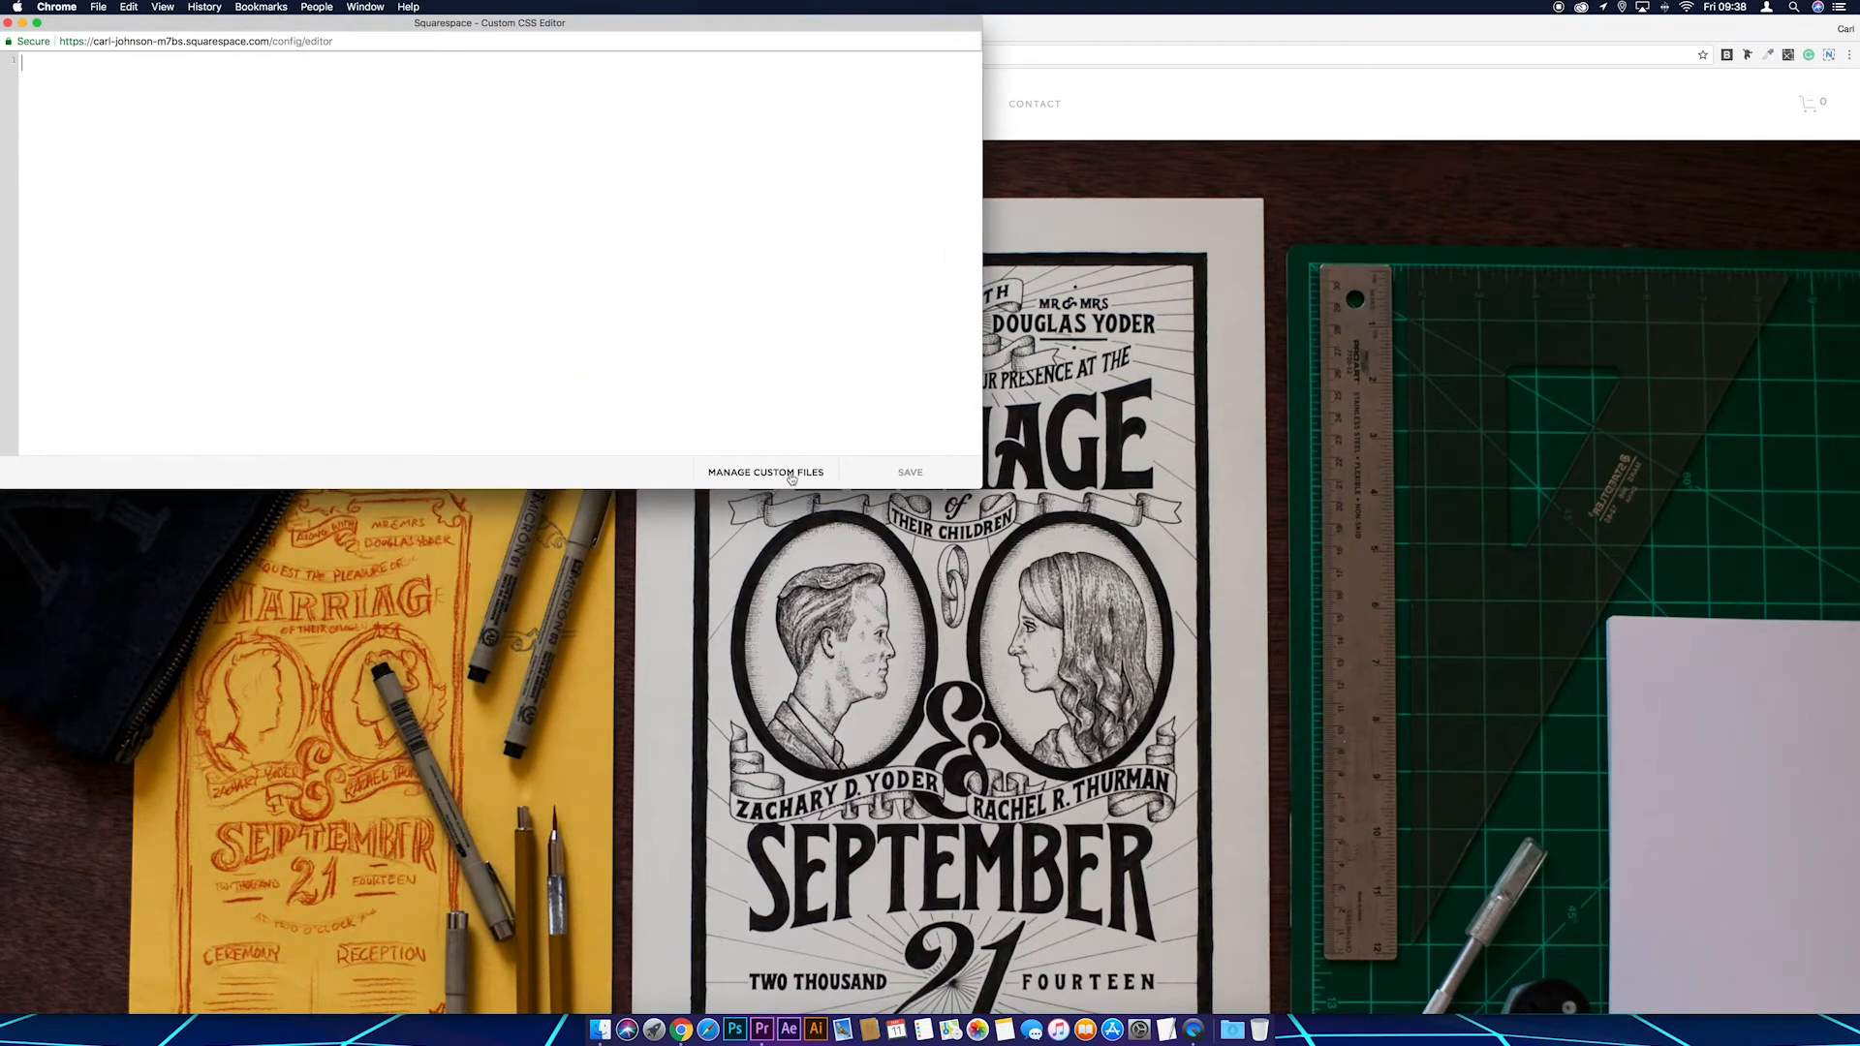
# Upload Glitchy.gif through Manage Custom Files > Add images or fonts
pyautogui.click(766, 473)
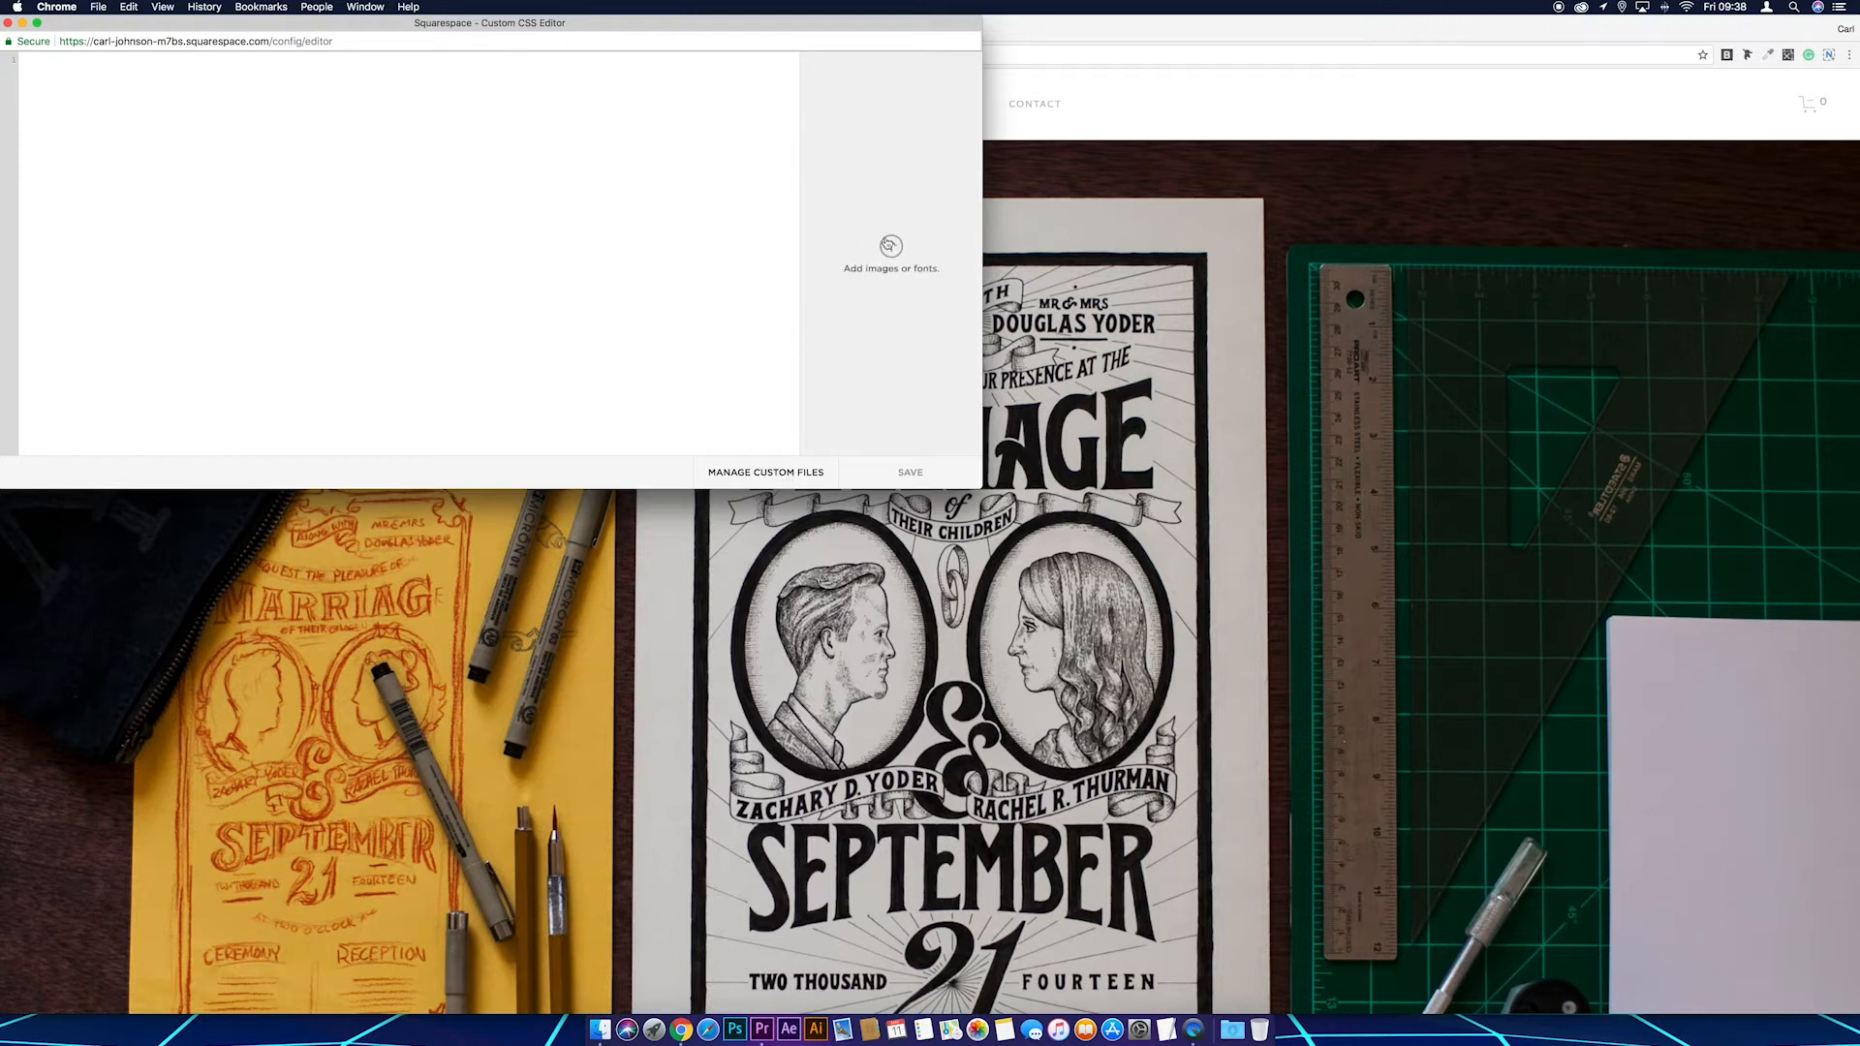
pyautogui.click(890, 256)
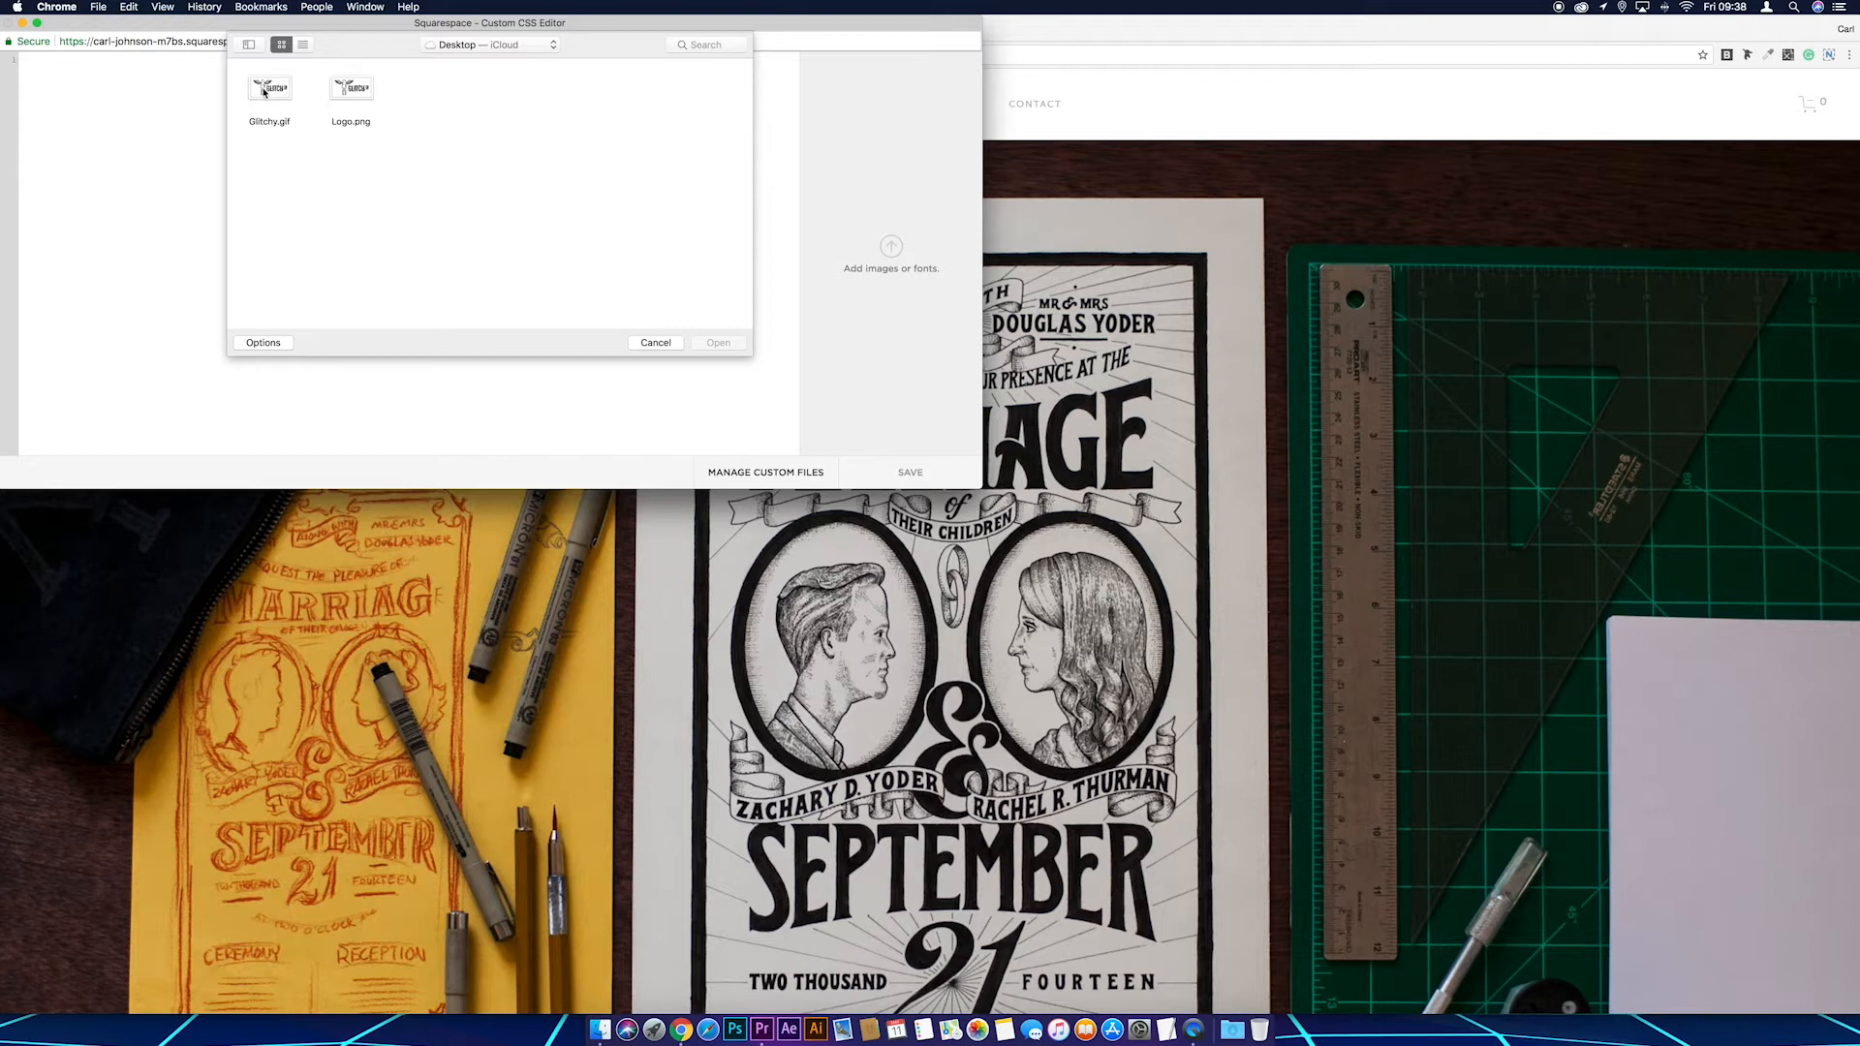
pyautogui.click(268, 89)
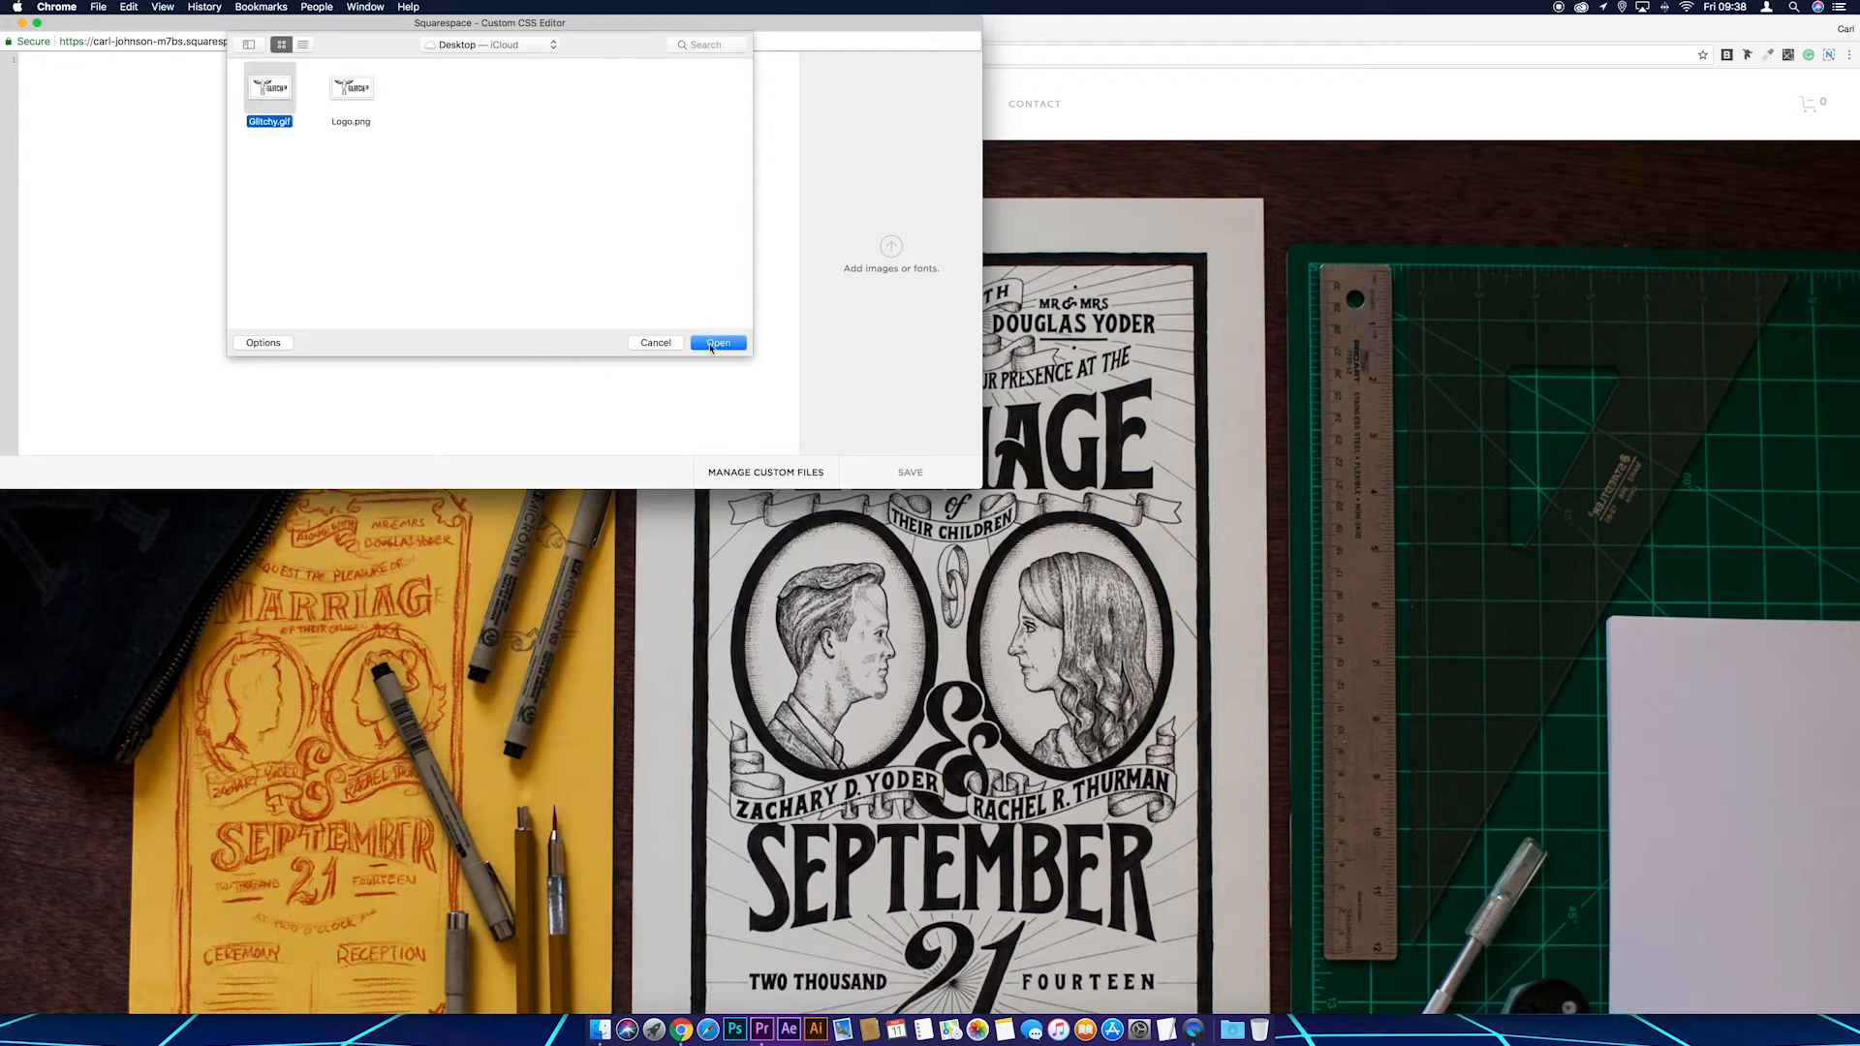
pyautogui.click(717, 343)
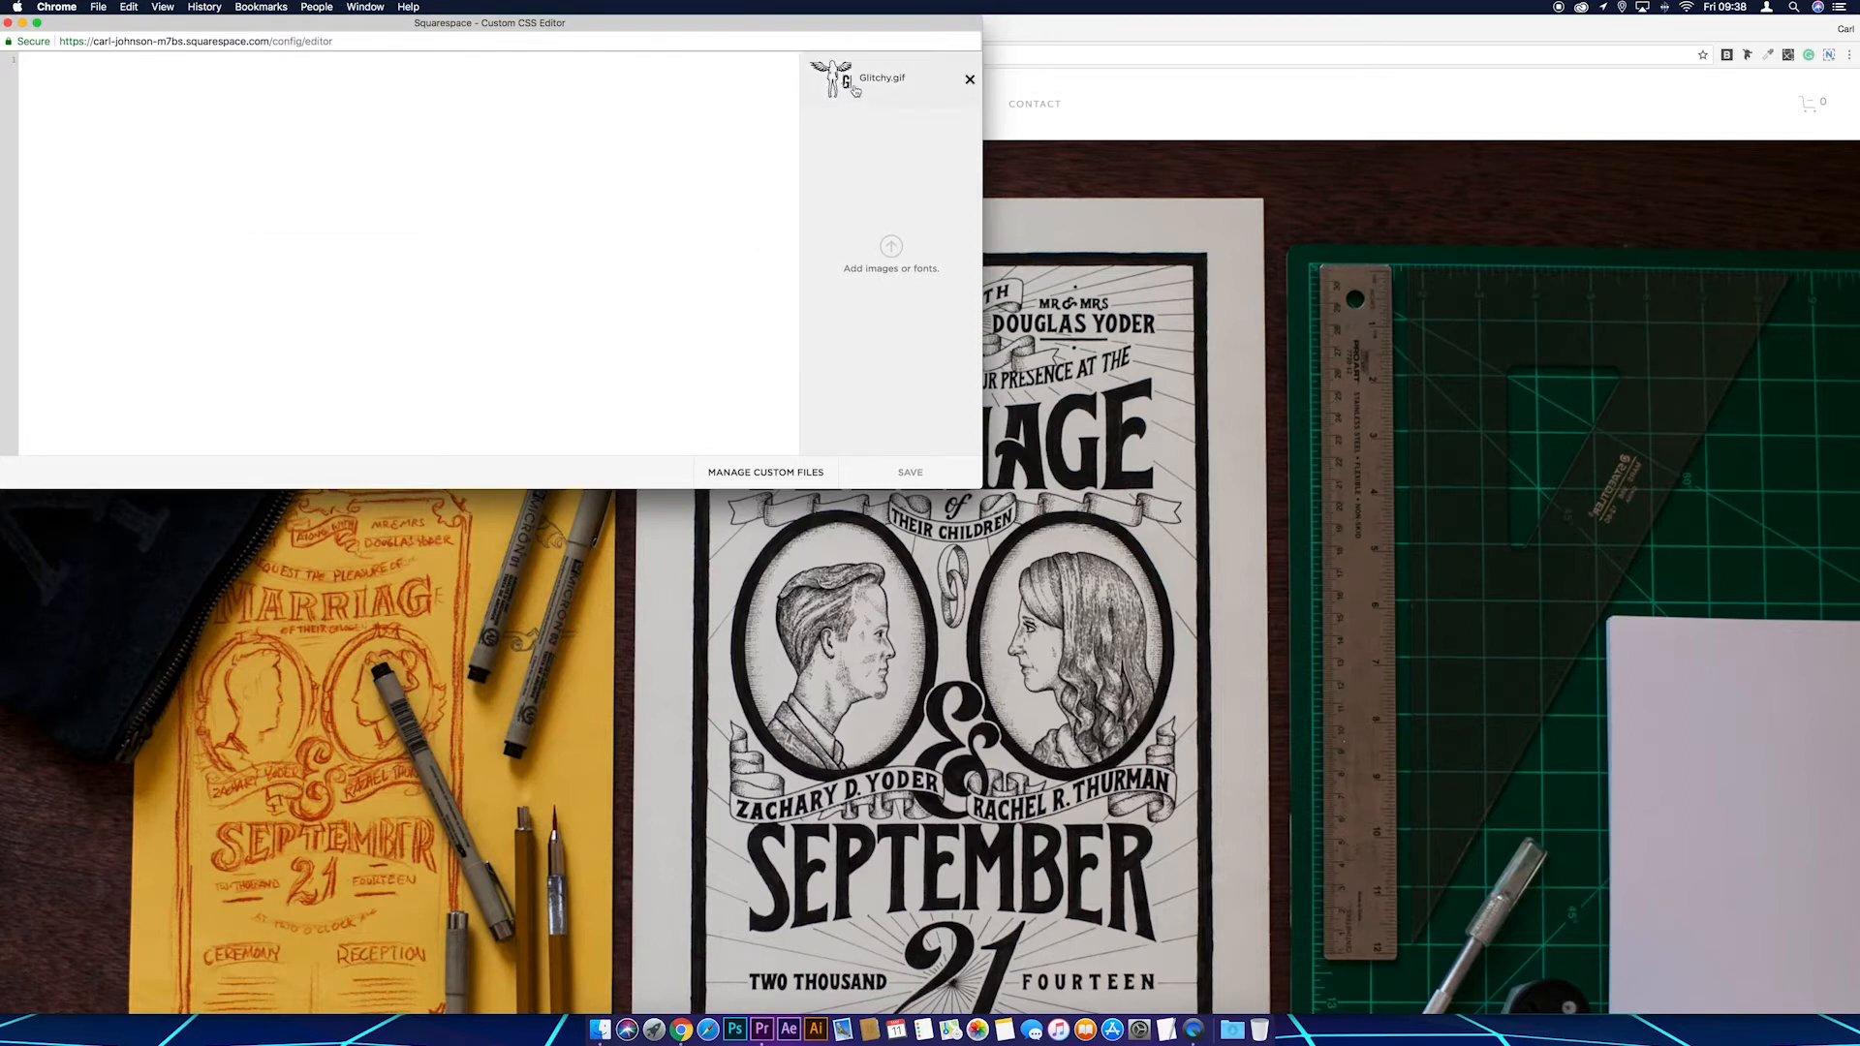
# Insert the Glitchy.gif URL into the editor and select the whole address for copying
pyautogui.click(879, 78)
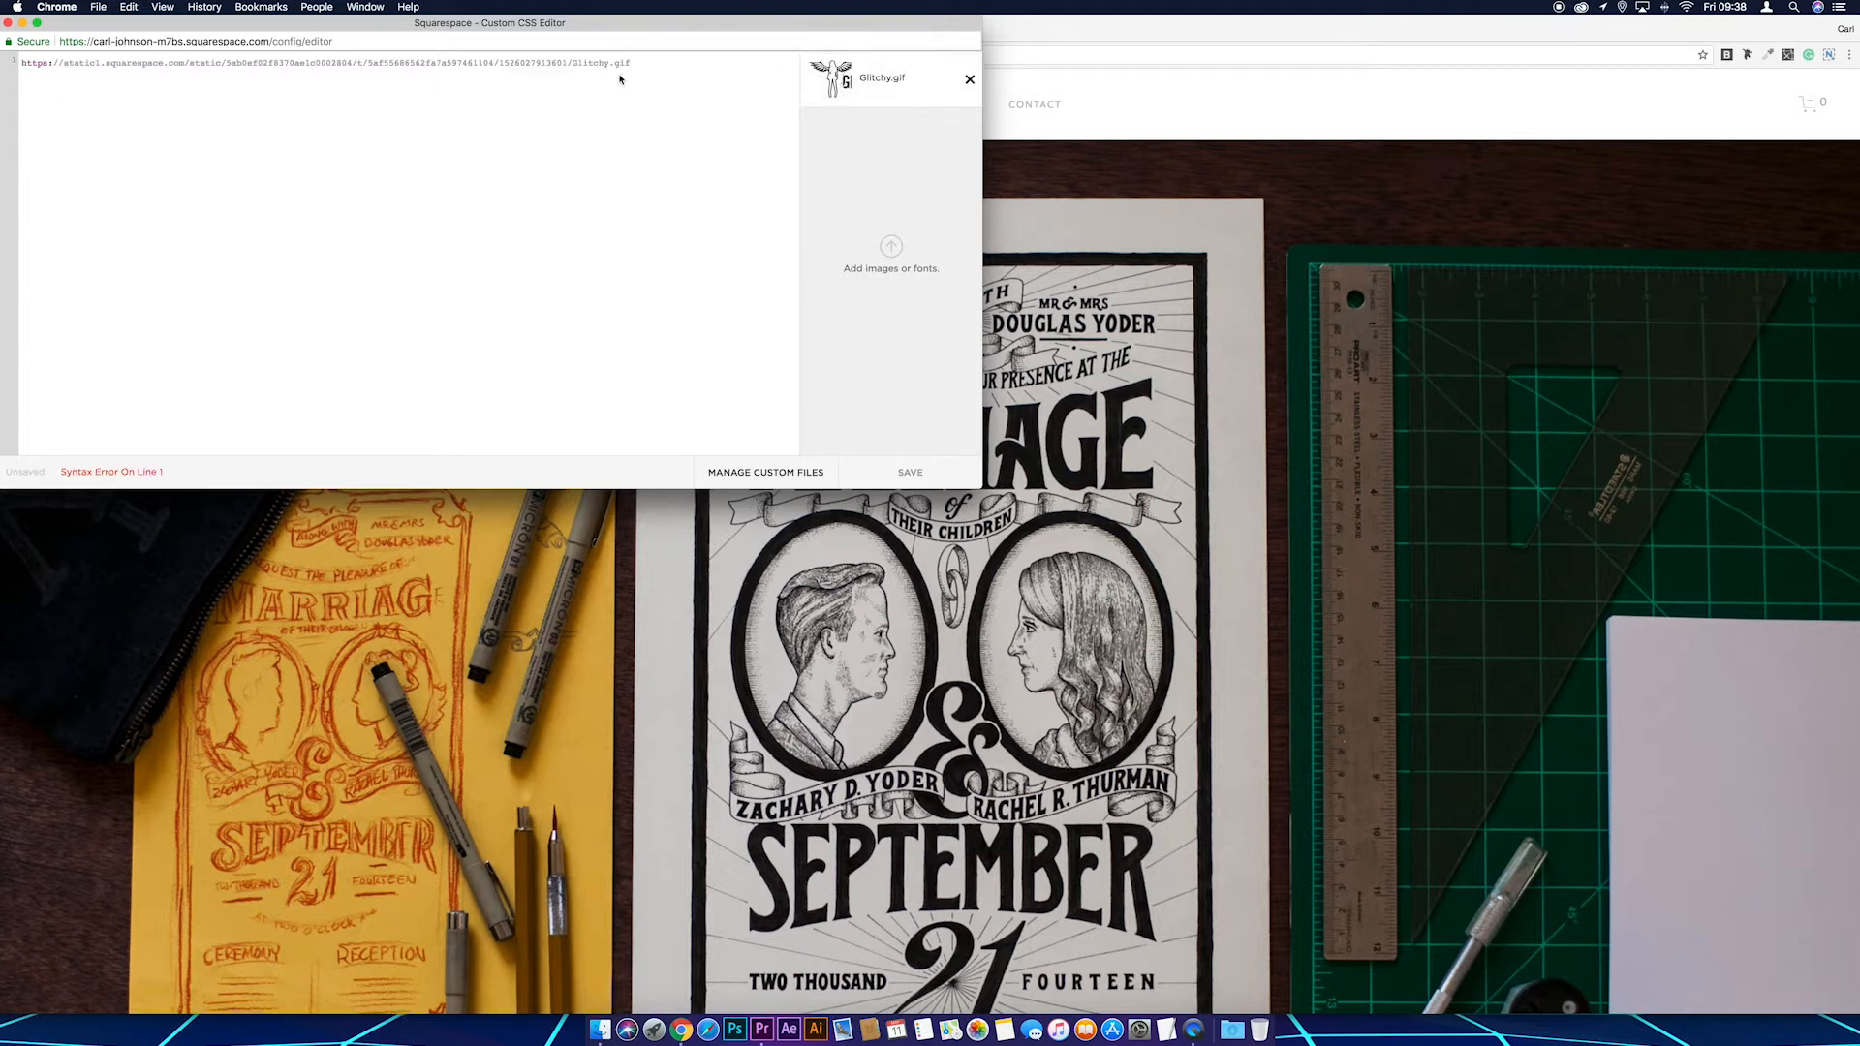
pyautogui.tripleClick(320, 62)
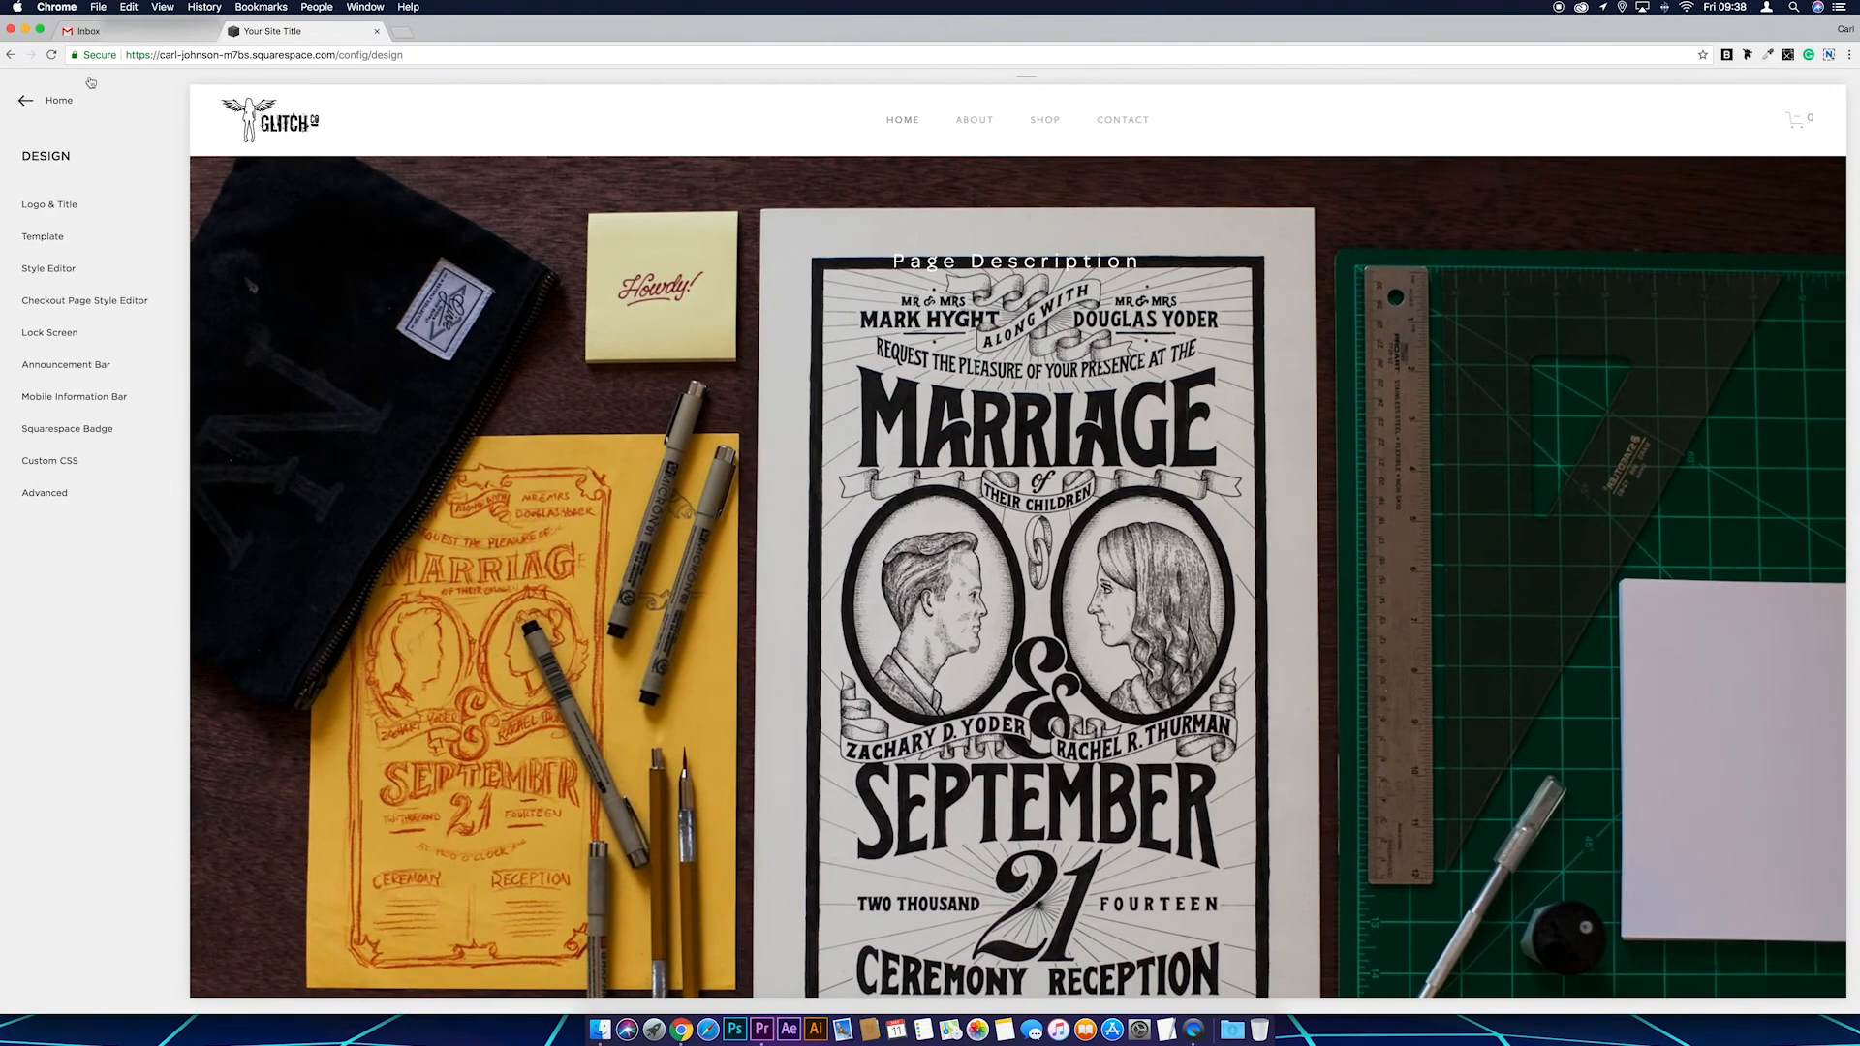
# Switch to the Gmail tab and reach the full Settings page from the gear menu
pyautogui.click(134, 31)
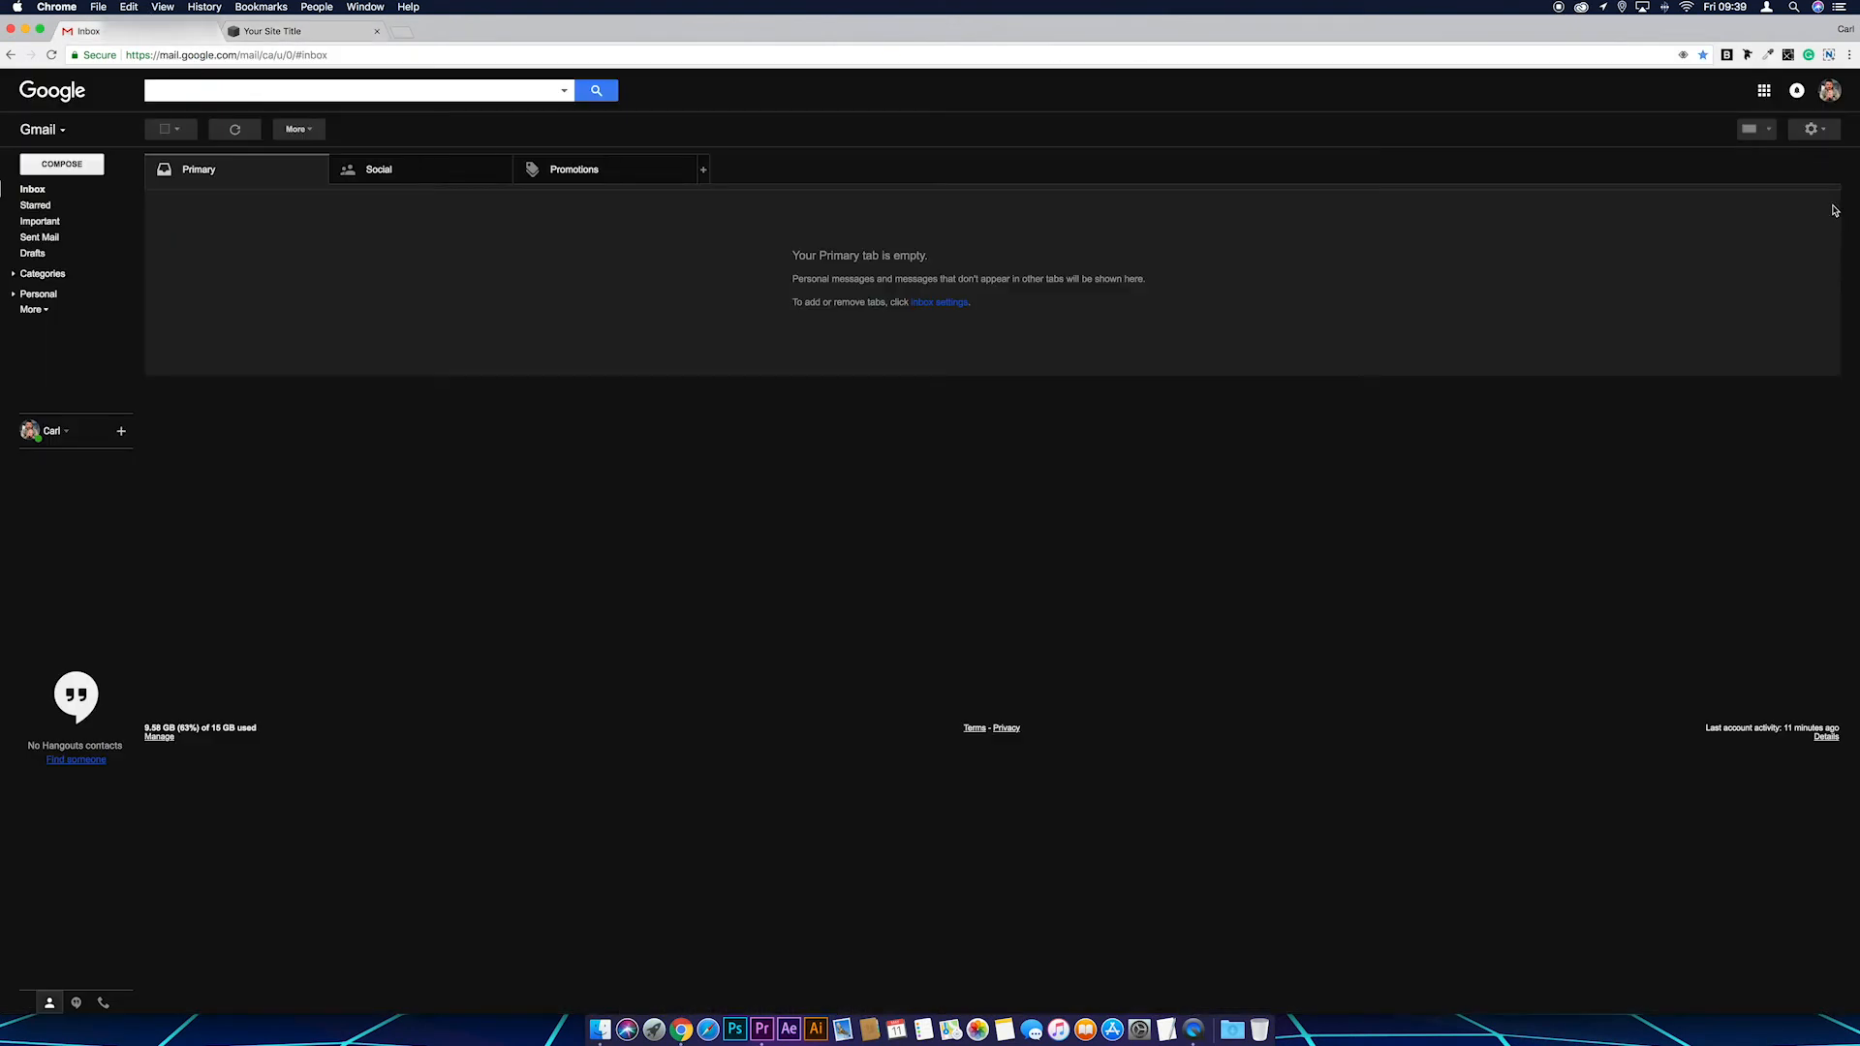
pyautogui.click(1813, 128)
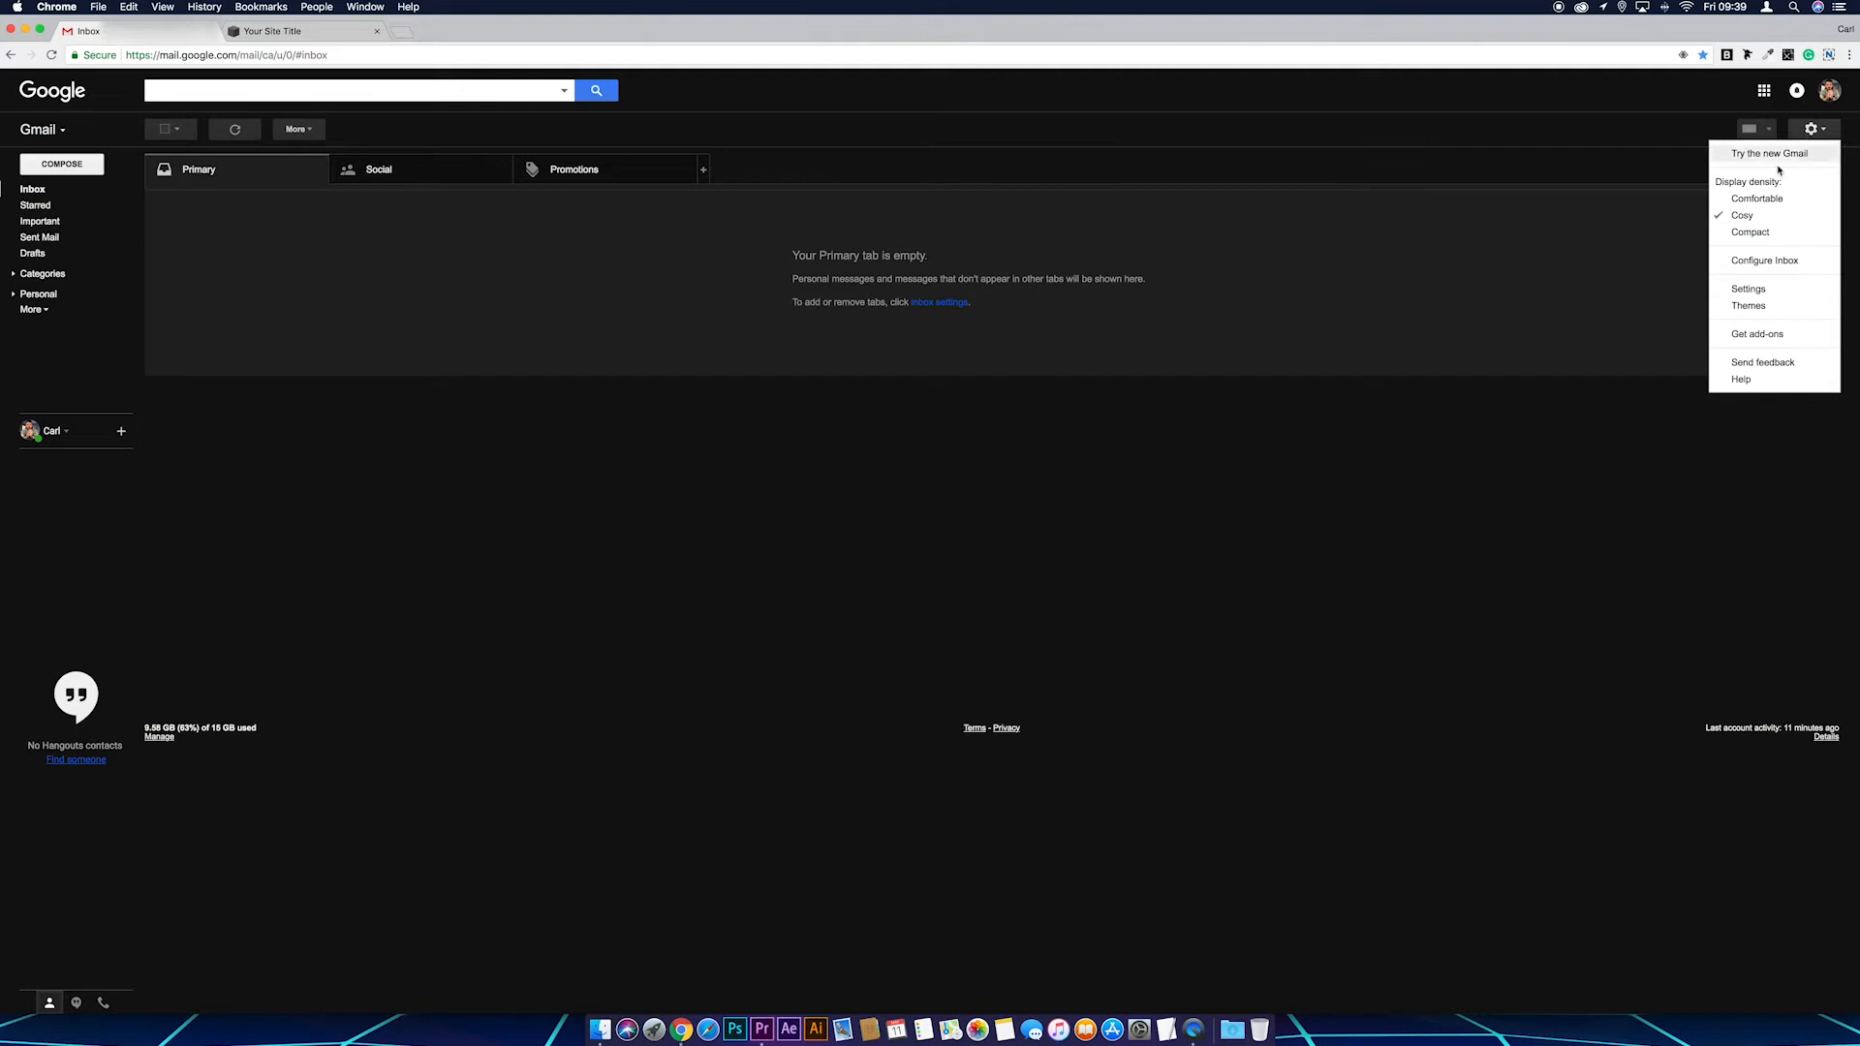
pyautogui.click(1748, 288)
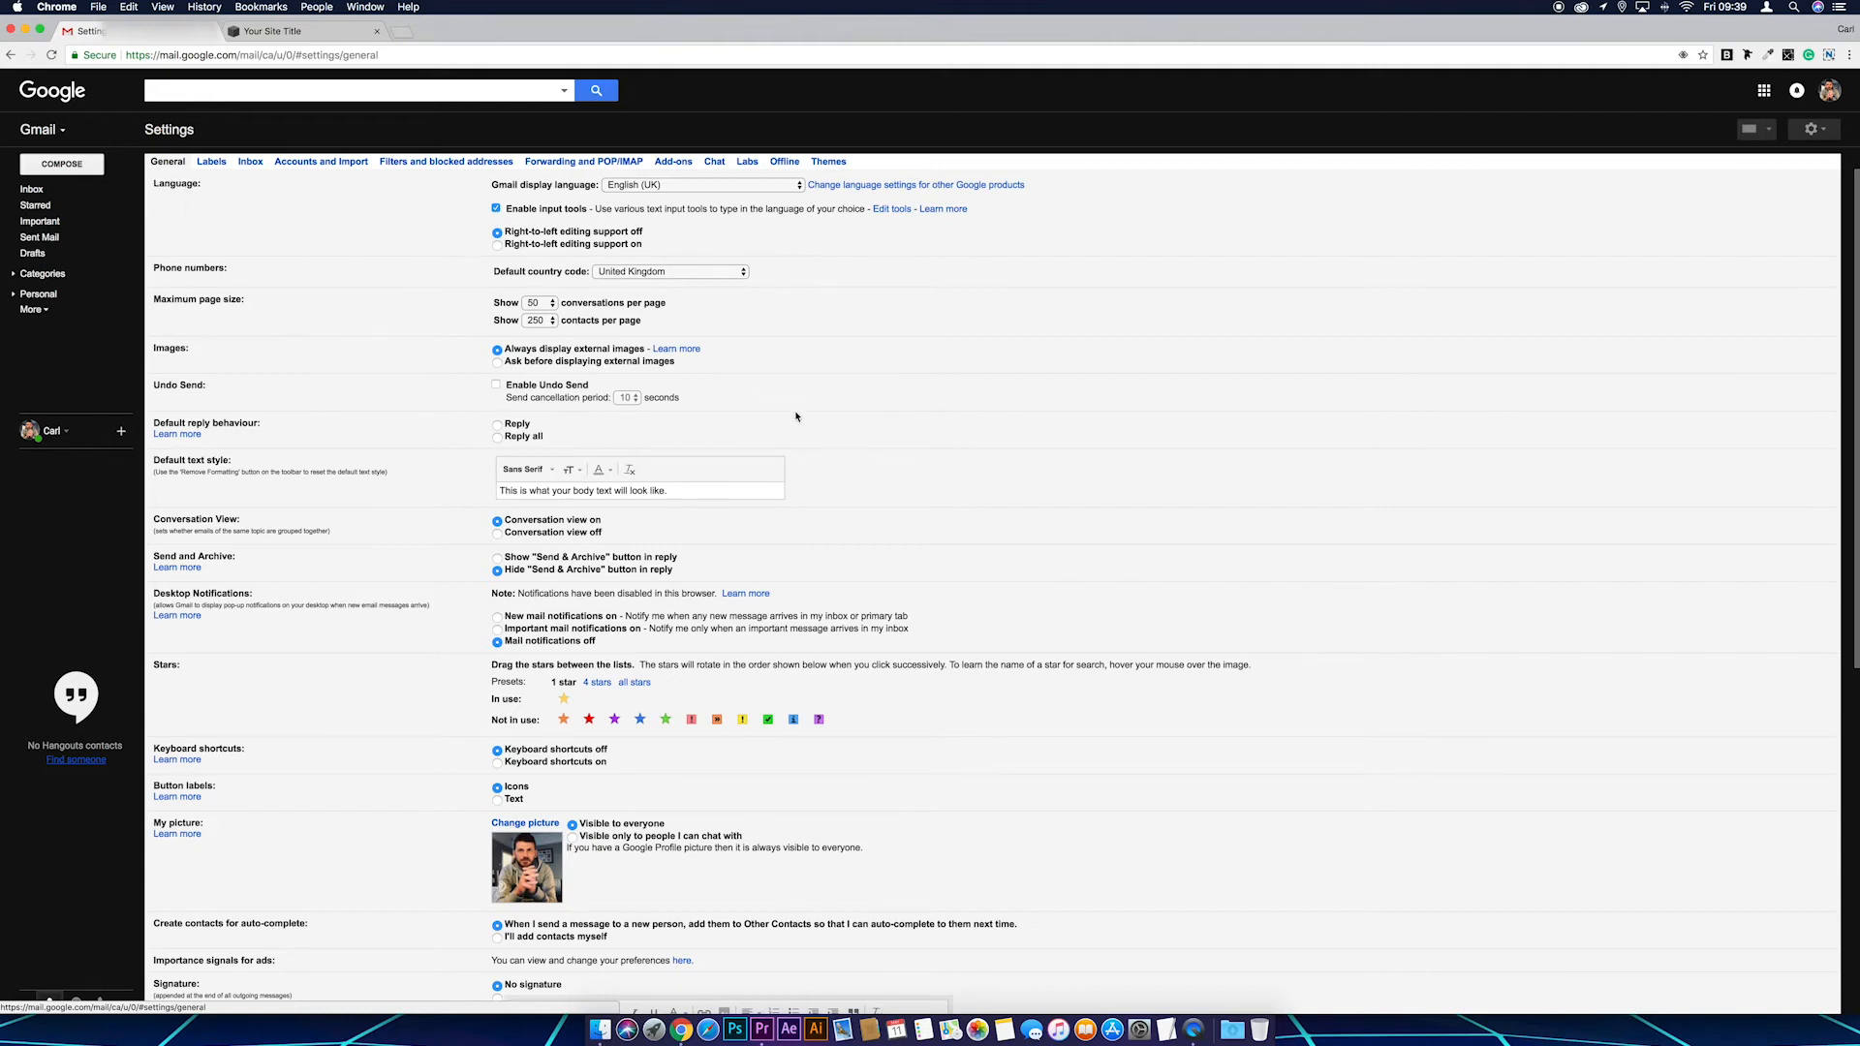
# Enable a custom signature and bring up its Add an image dialog
pyautogui.scroll(-3)
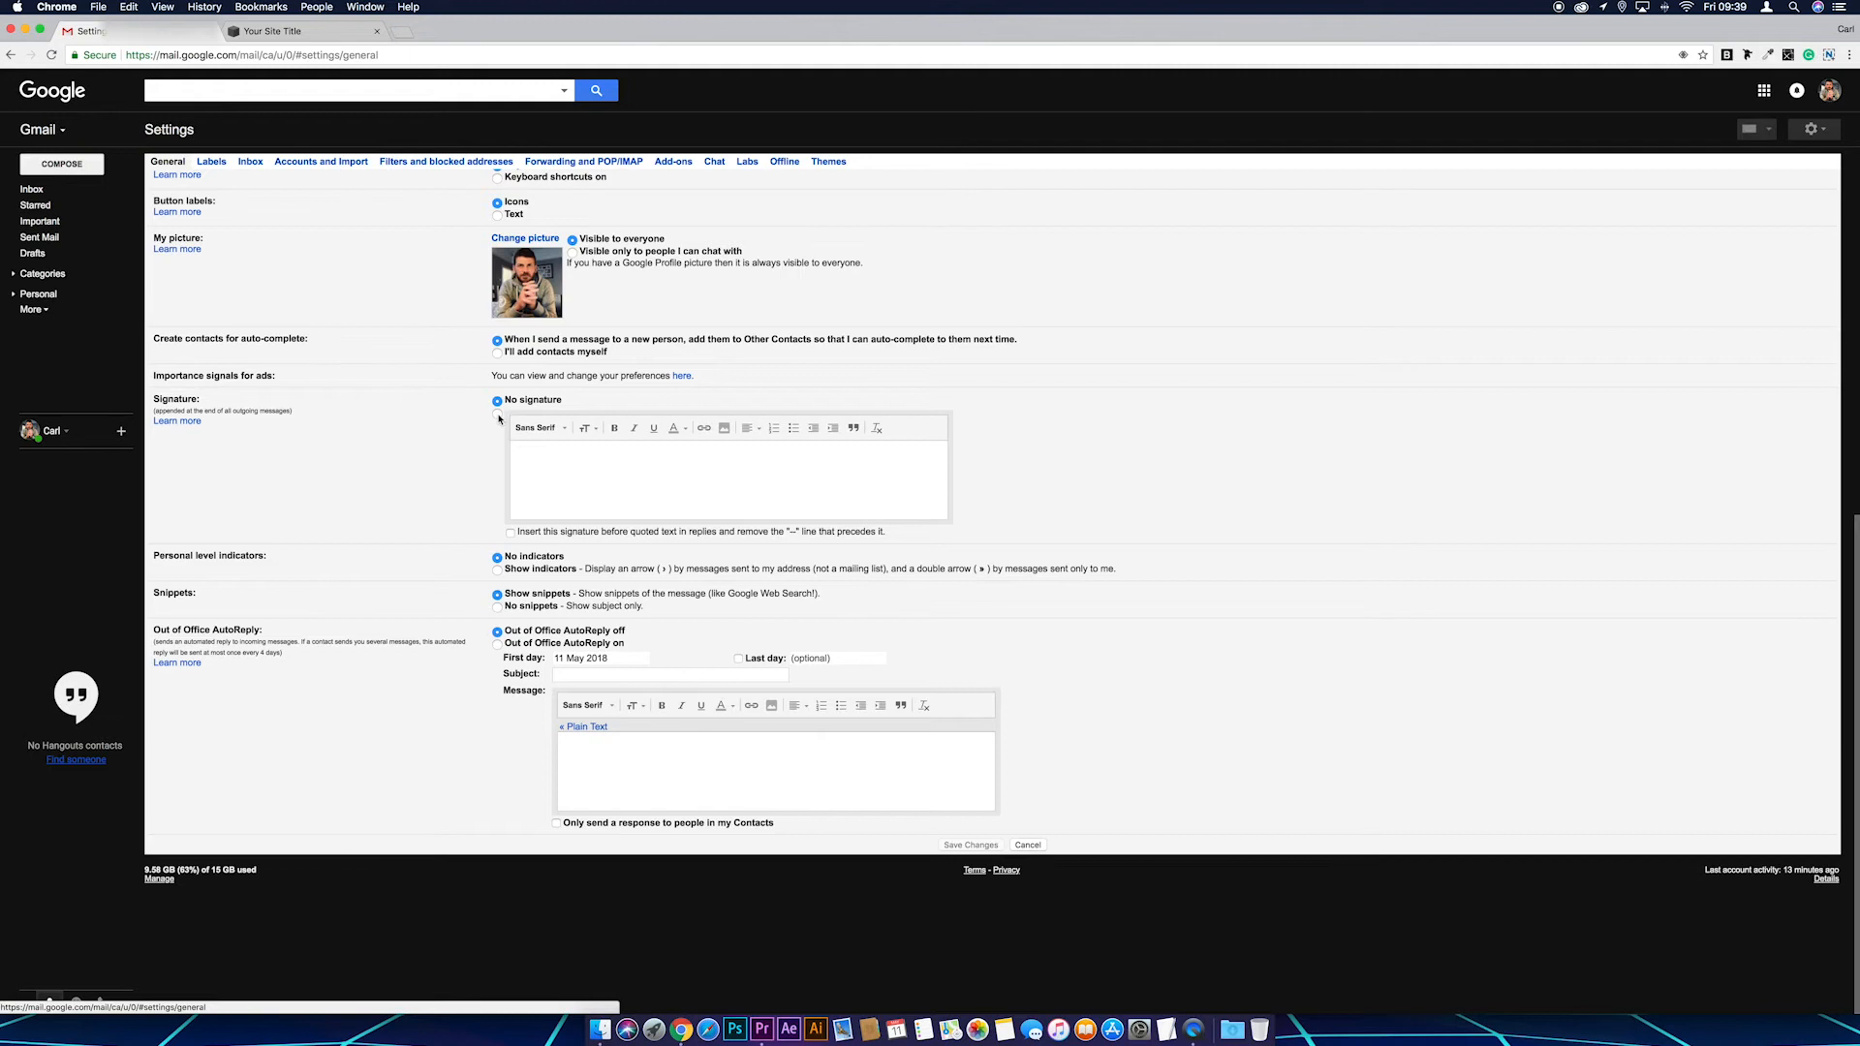
pyautogui.click(498, 413)
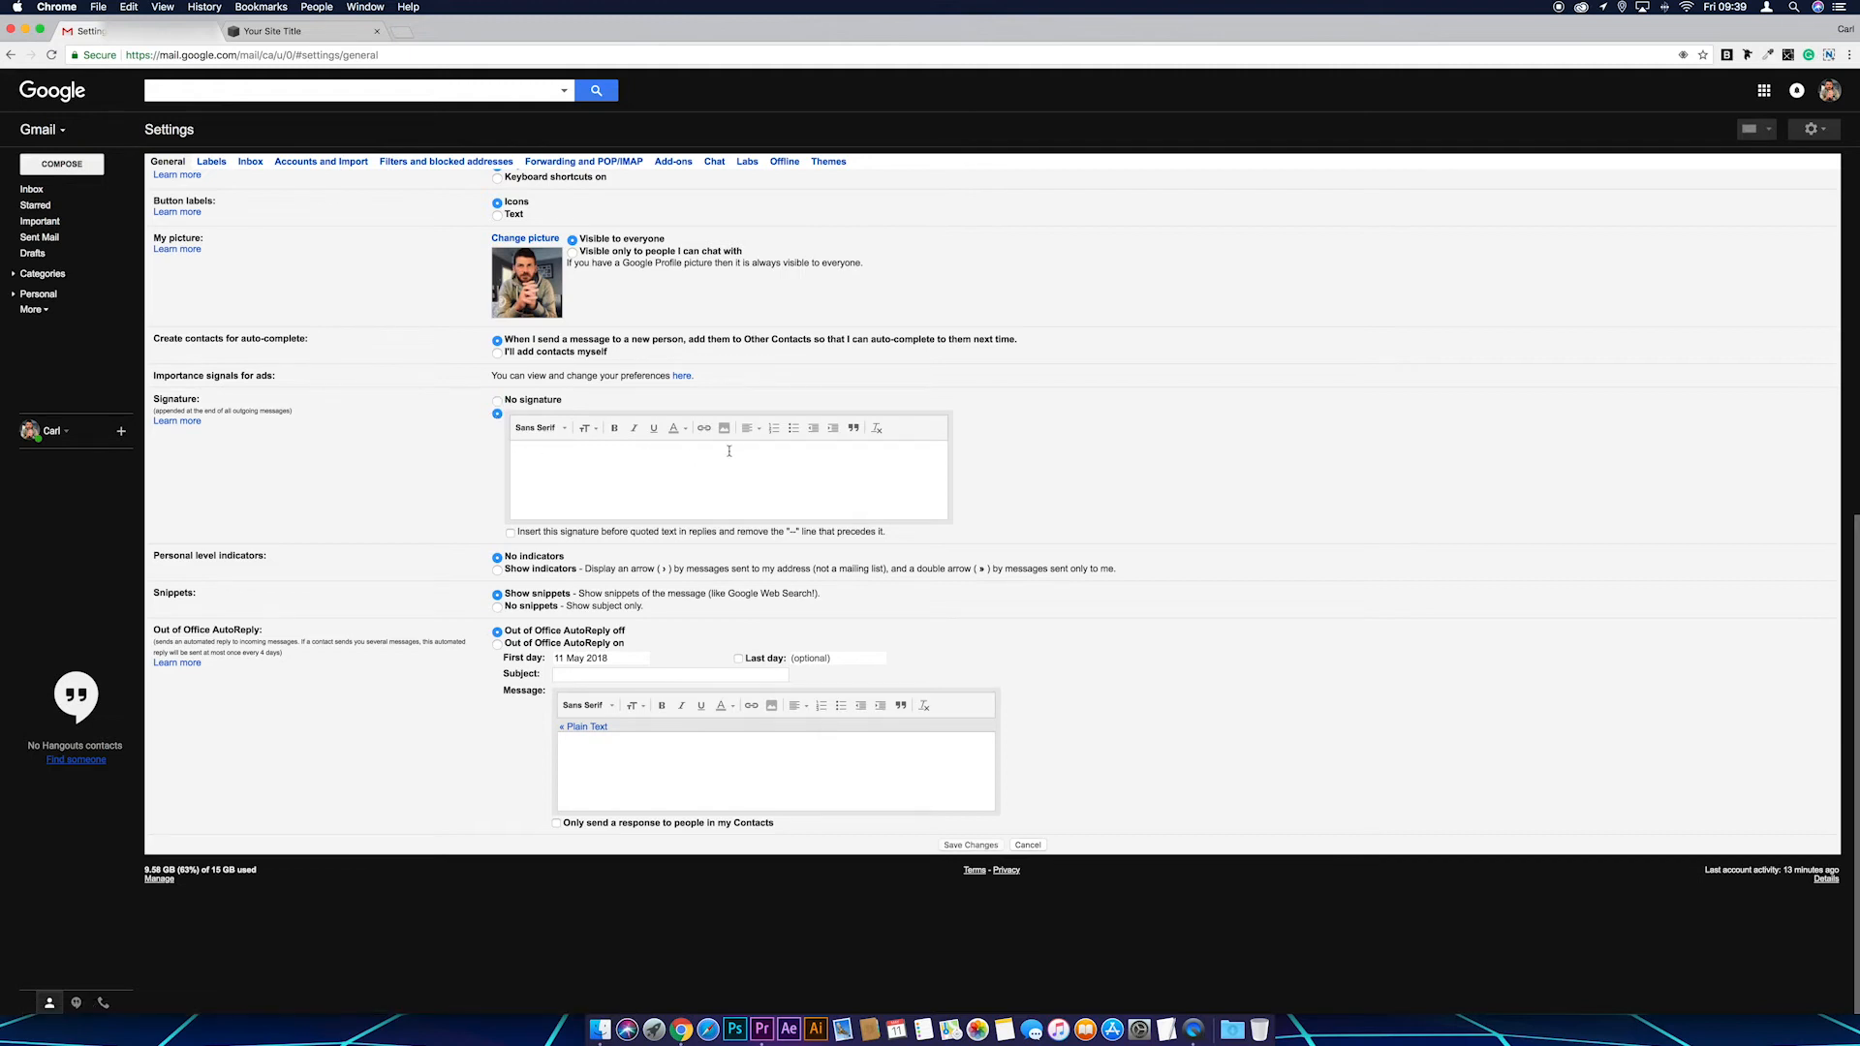
pyautogui.moveTo(723, 428)
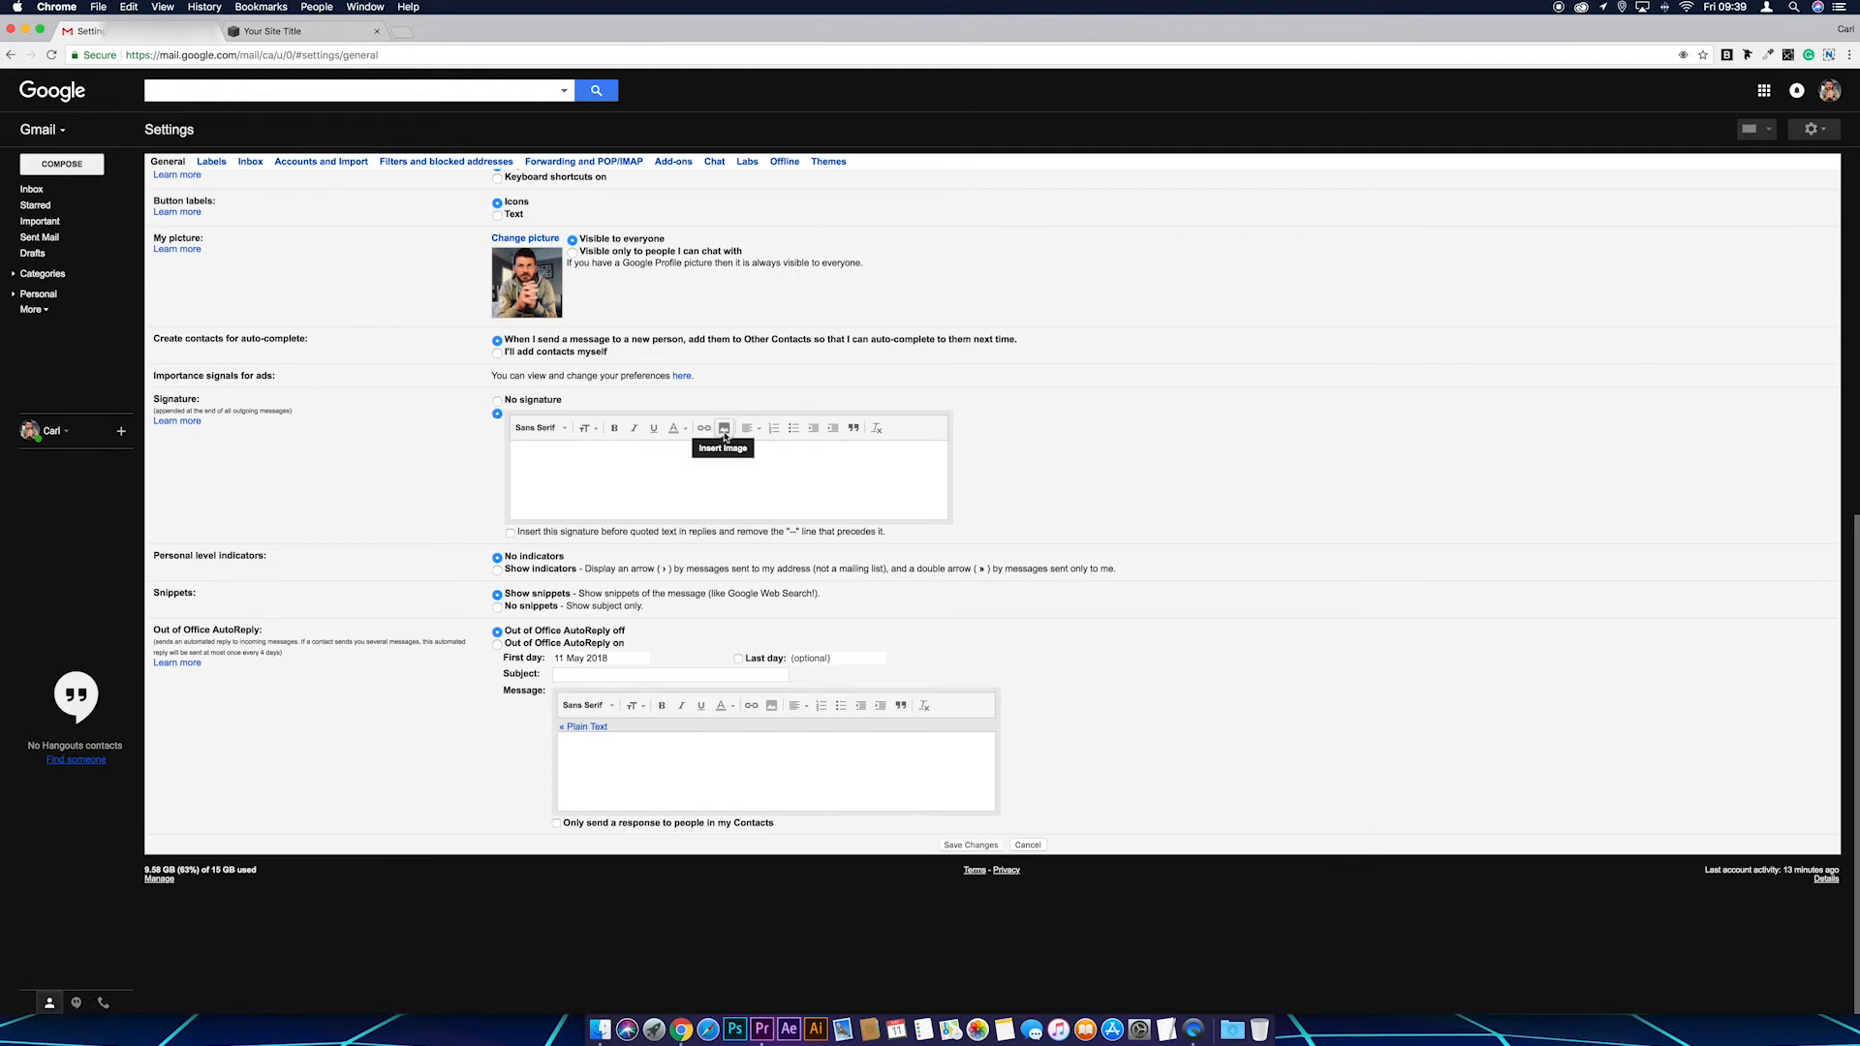
pyautogui.click(723, 428)
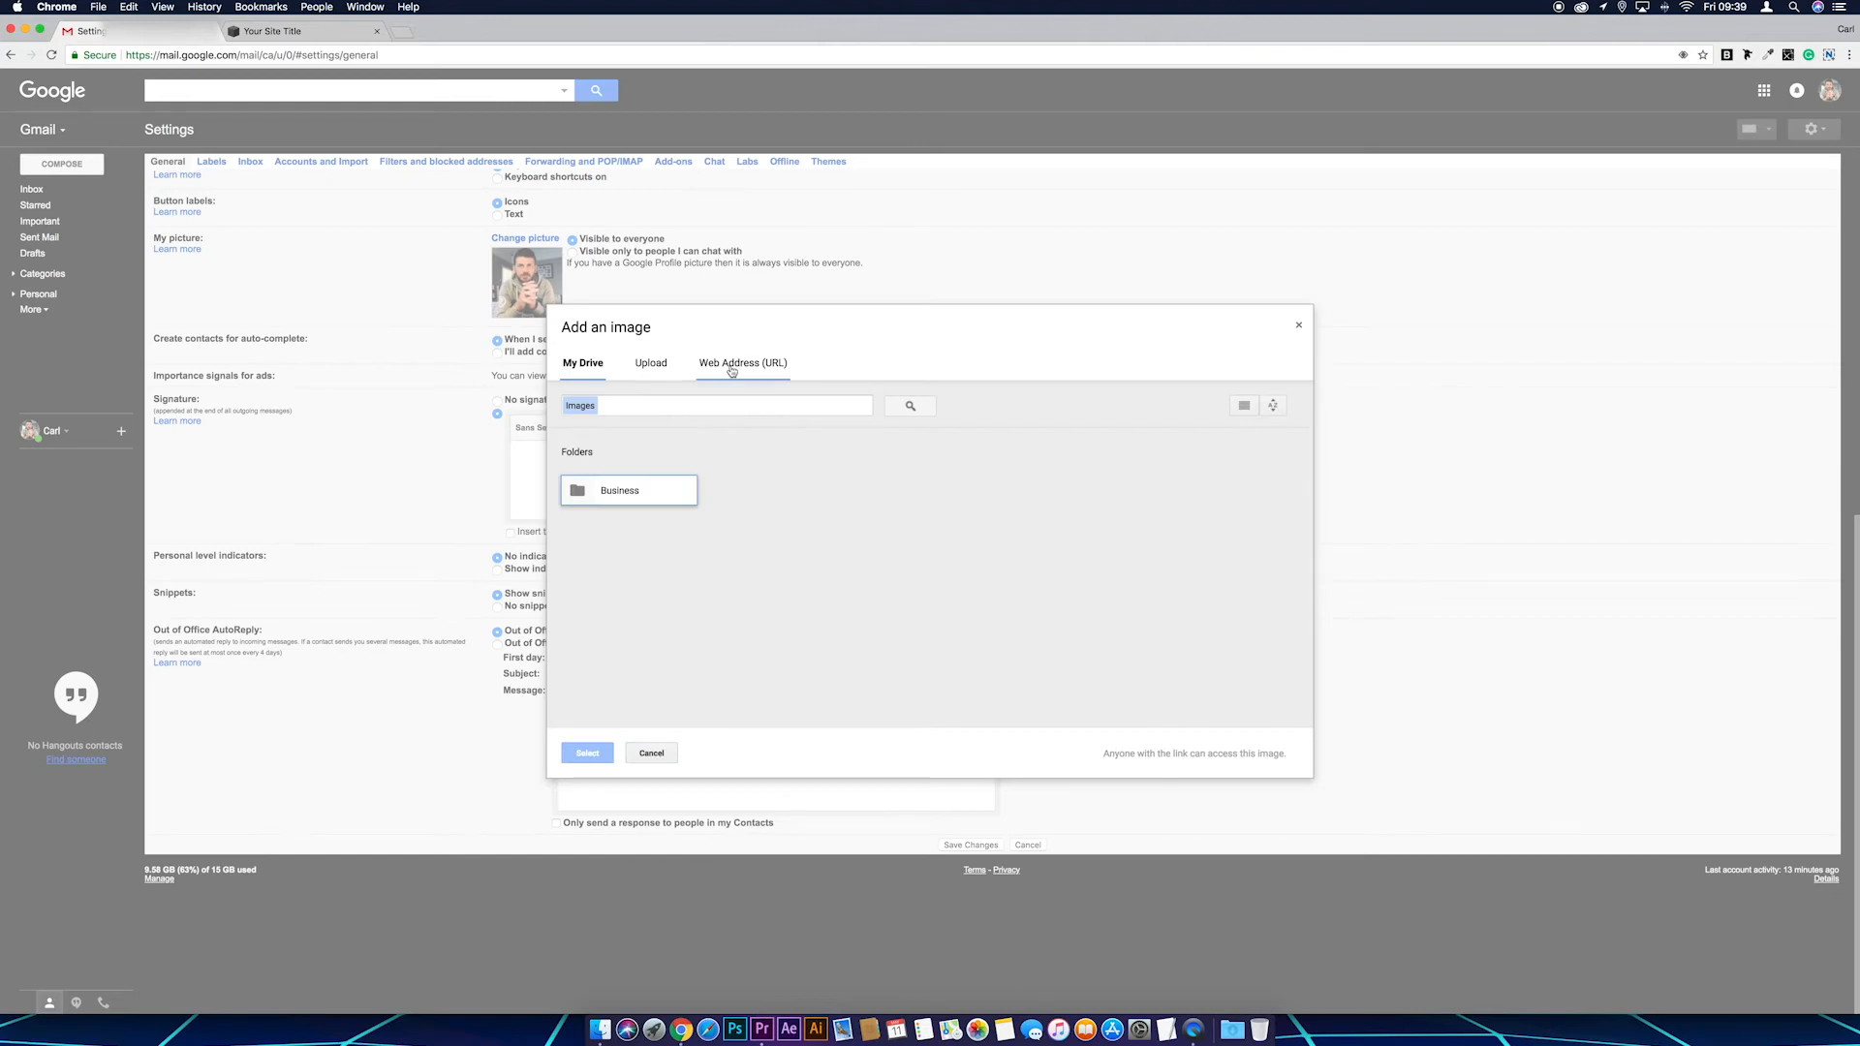
# Add the signature image from the static1.squarespace.com Glitchy.gif URL and size it to Medium
pyautogui.click(743, 363)
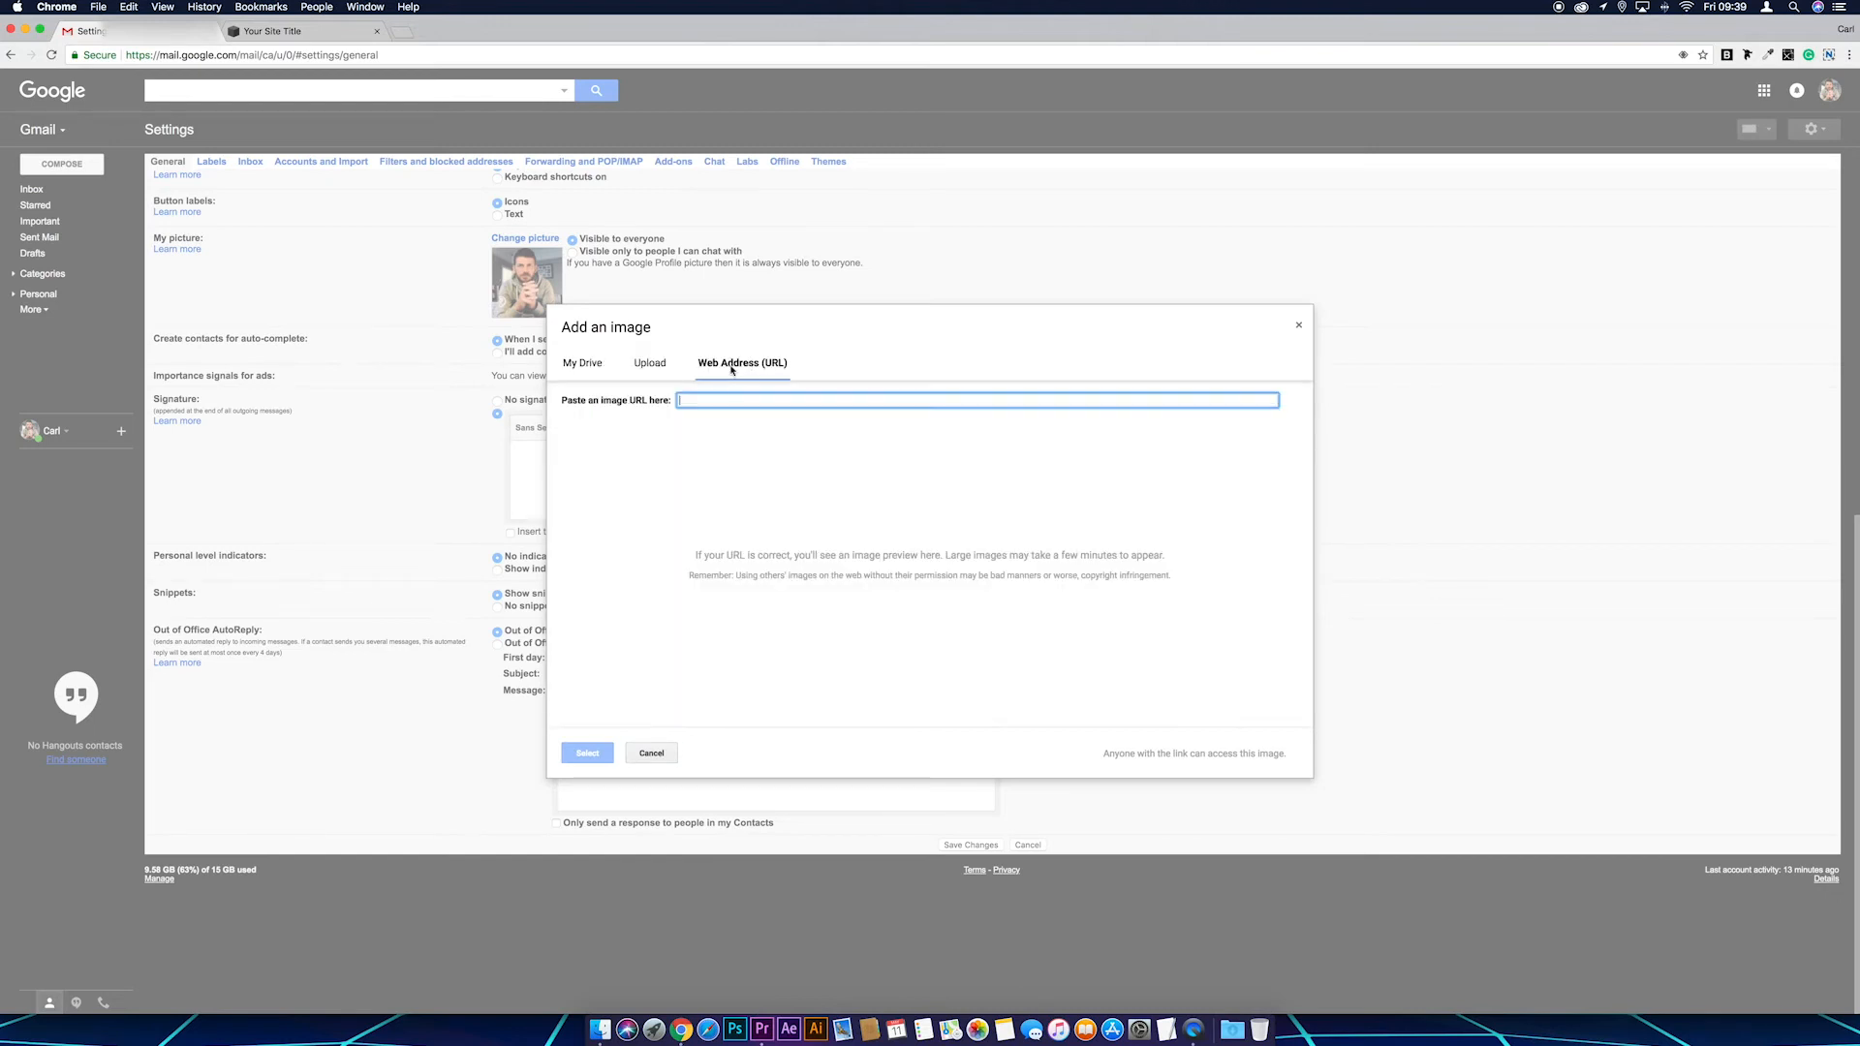
pyautogui.write('https://static1.squarespace.com/static/5ab0ef02f8370ae1c0002804/t/5af55686562fa7a597461104/1526027913601/Glitchy.gif')
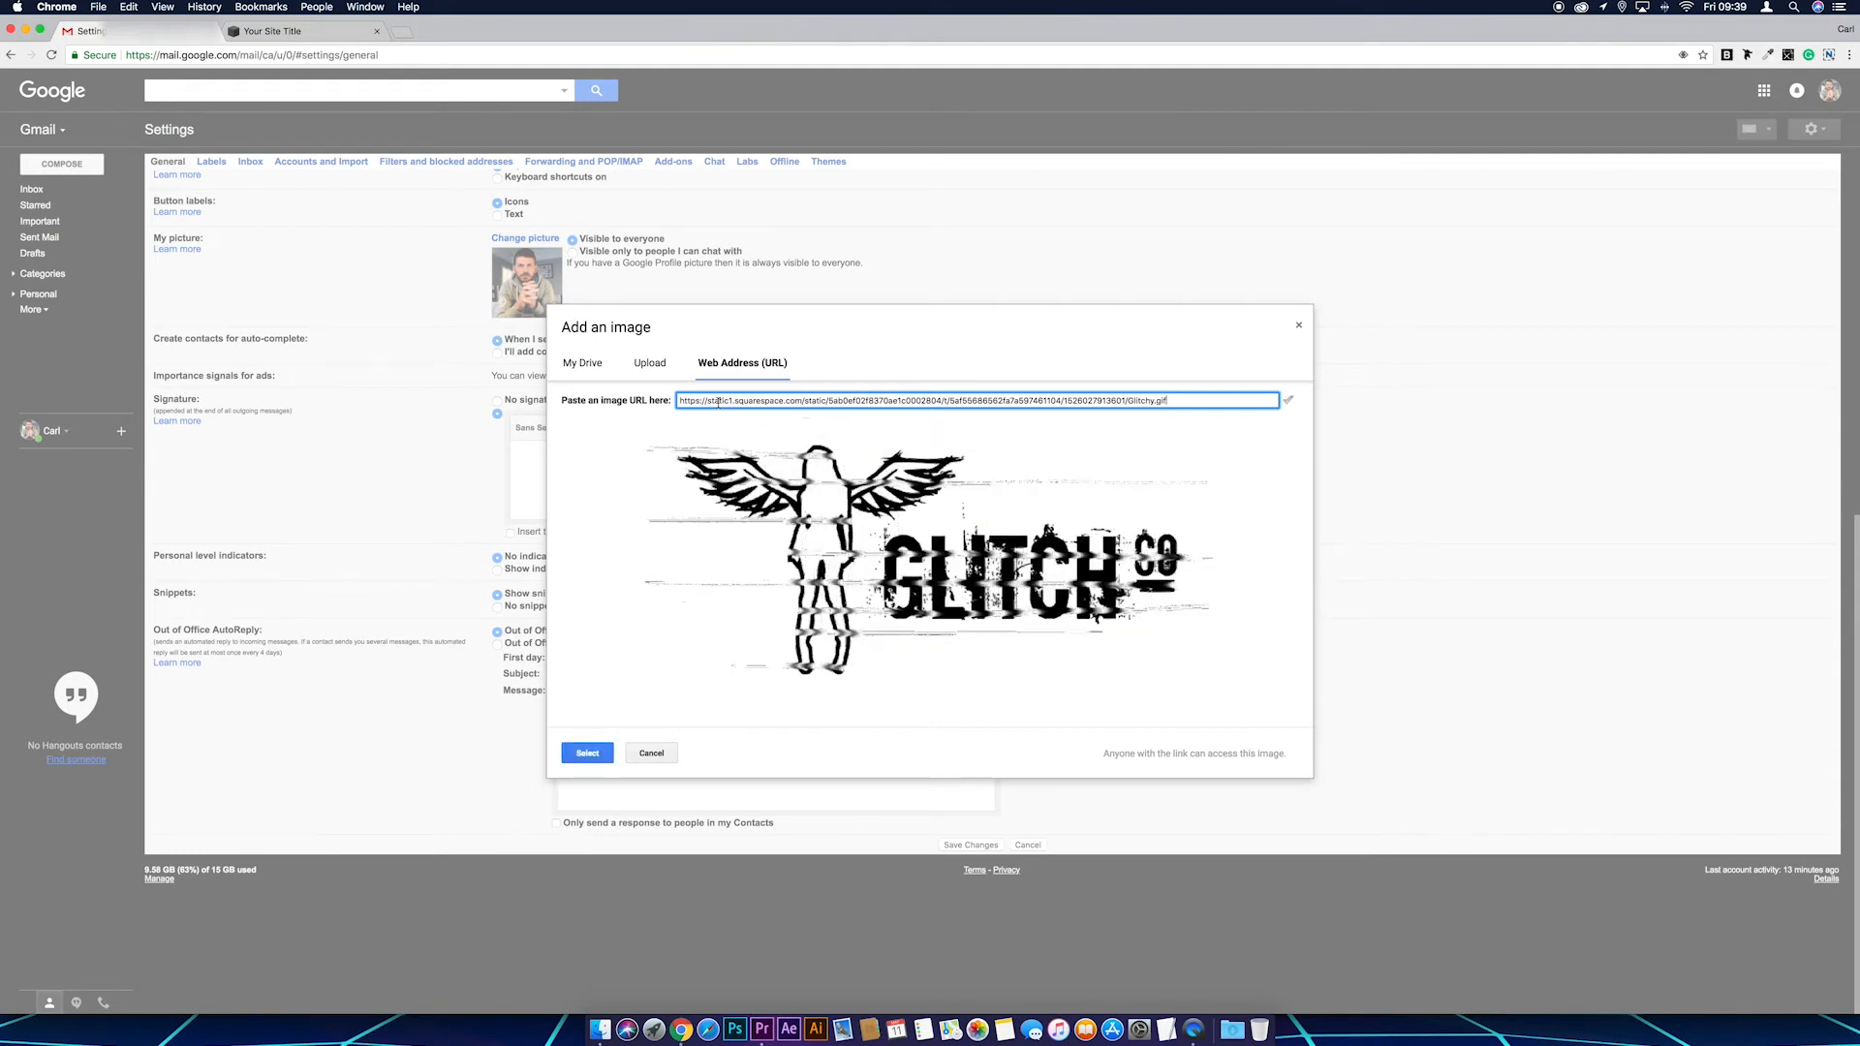
pyautogui.click(585, 752)
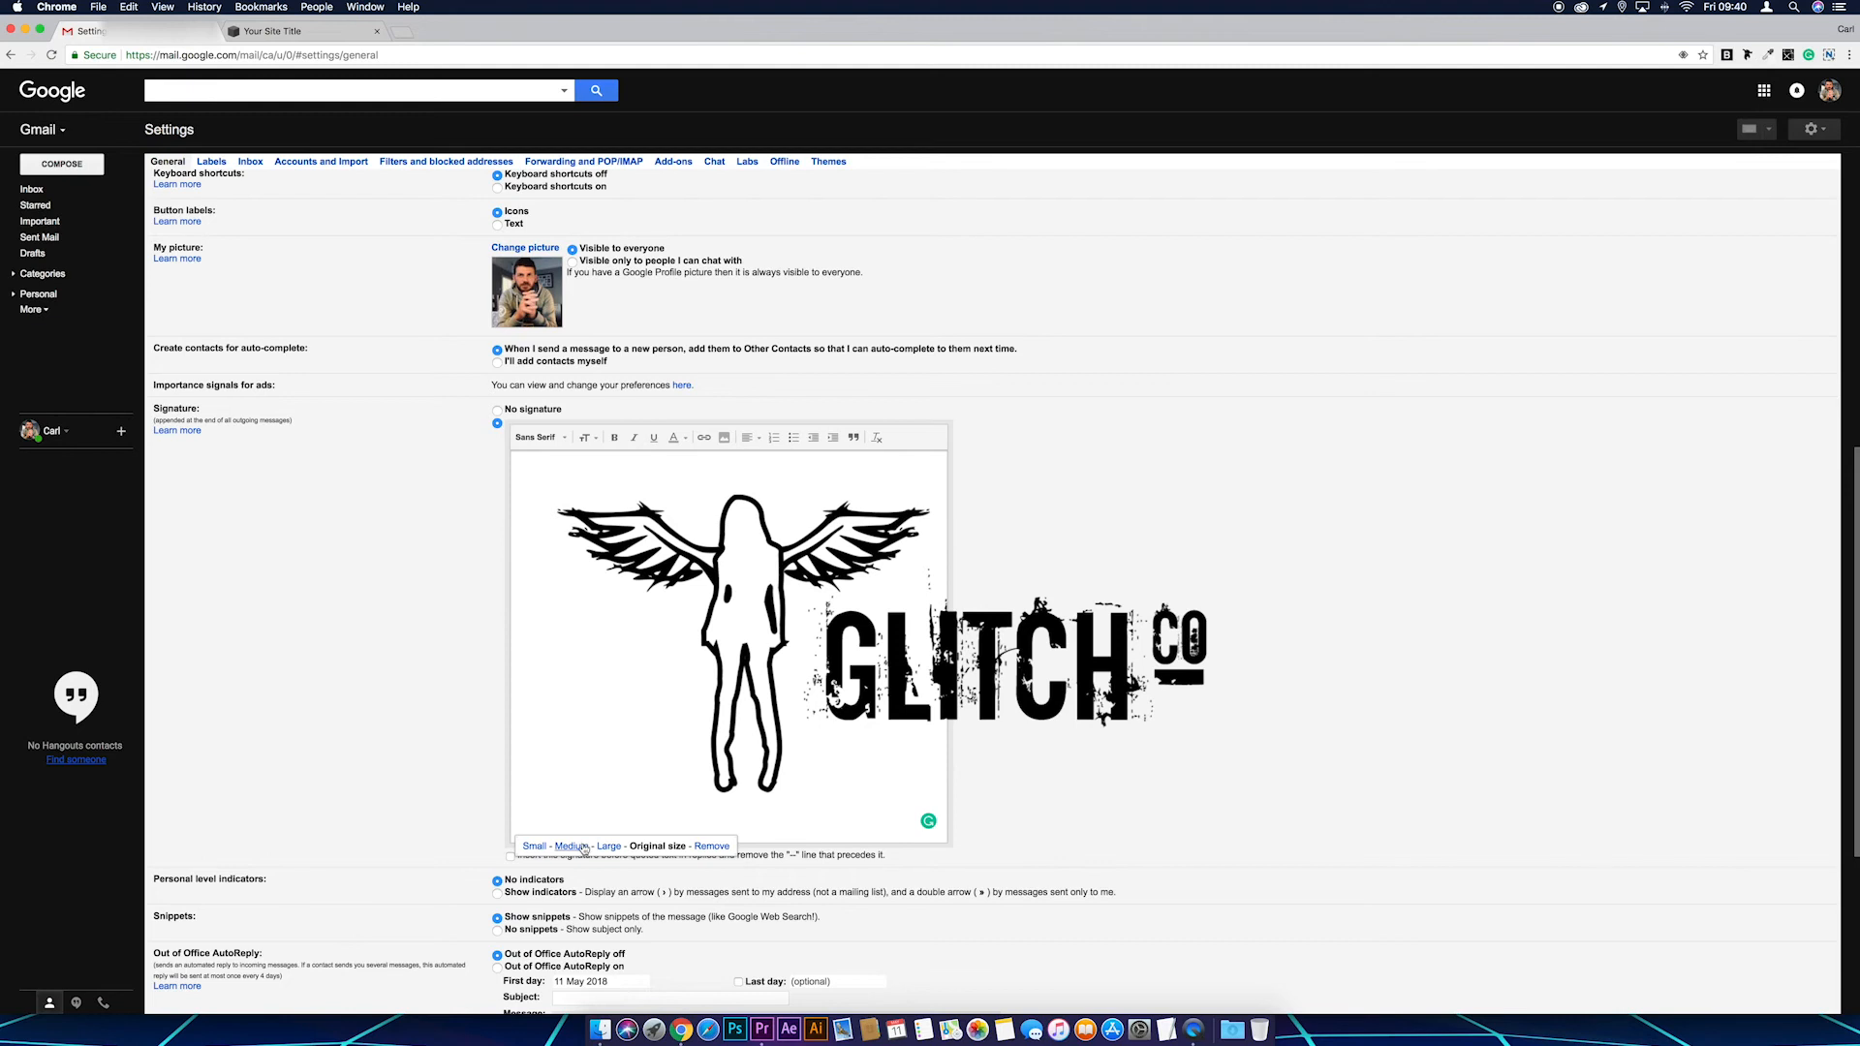
pyautogui.click(534, 845)
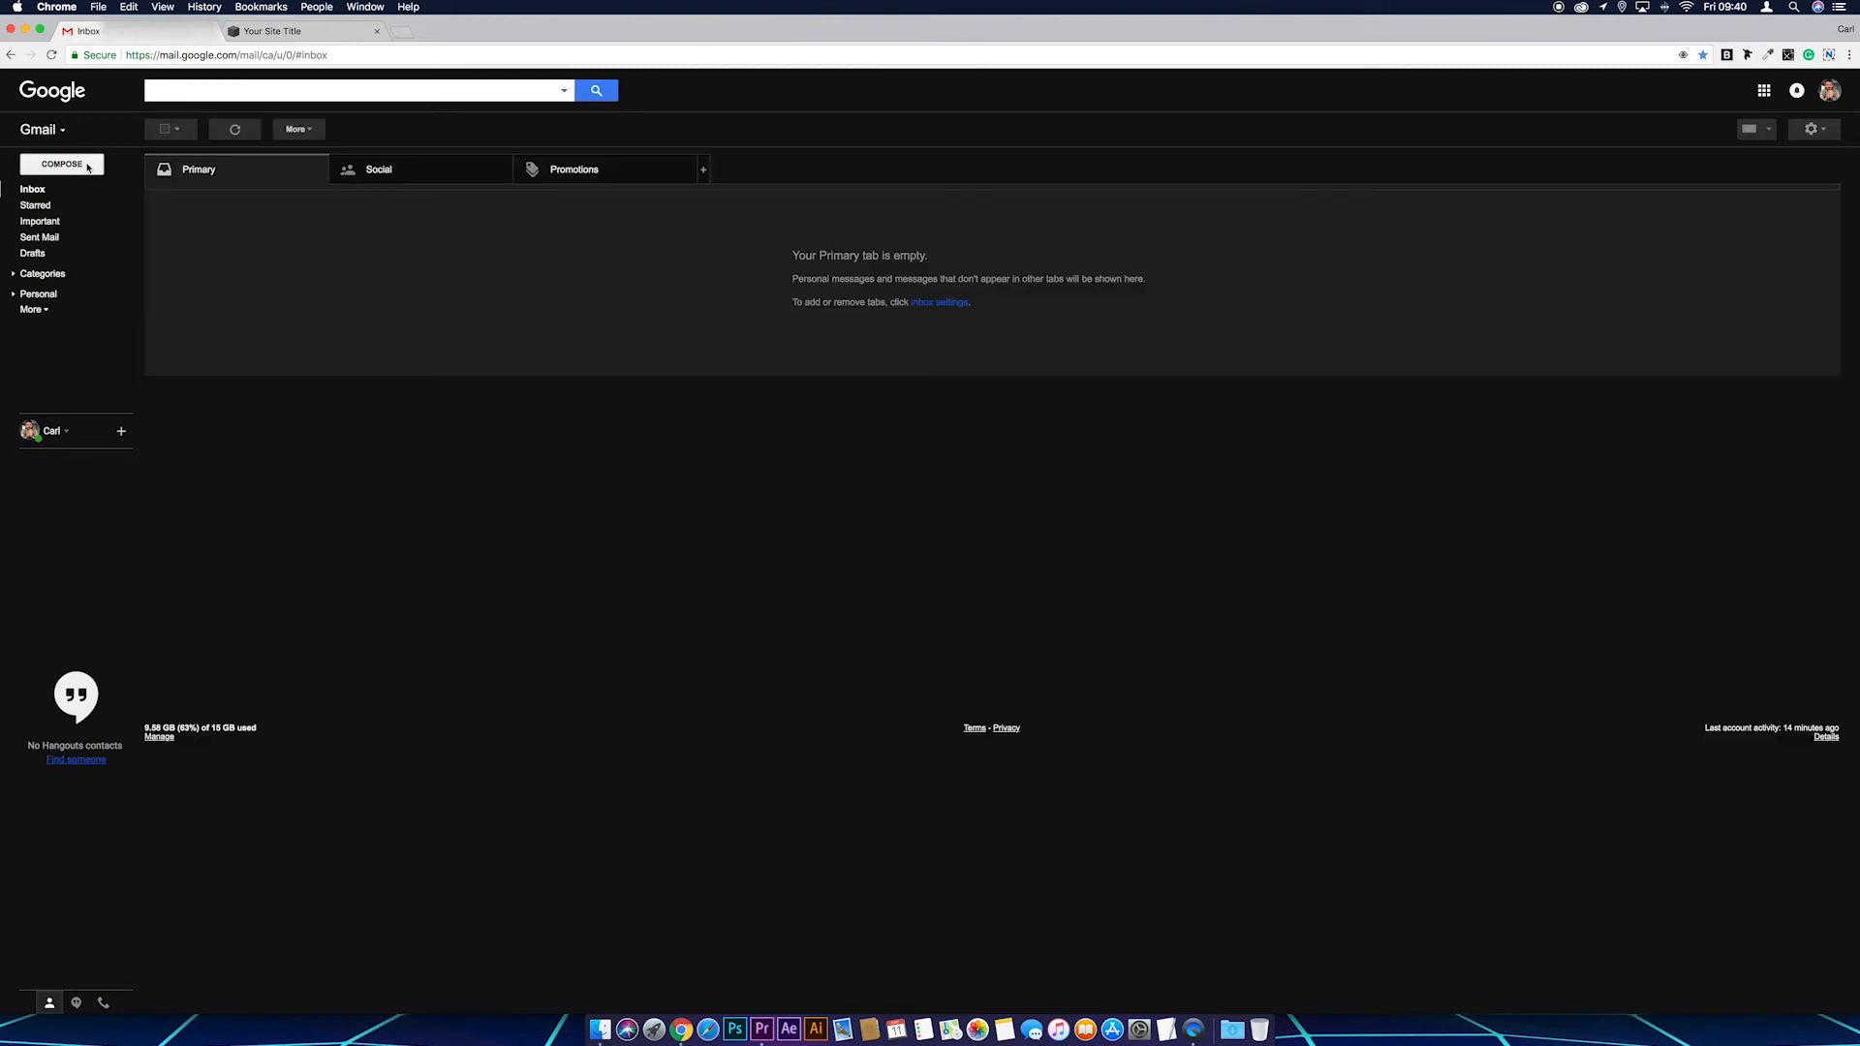
# Compose a new message and place the cursor in its body above the logo signature
pyautogui.click(60, 162)
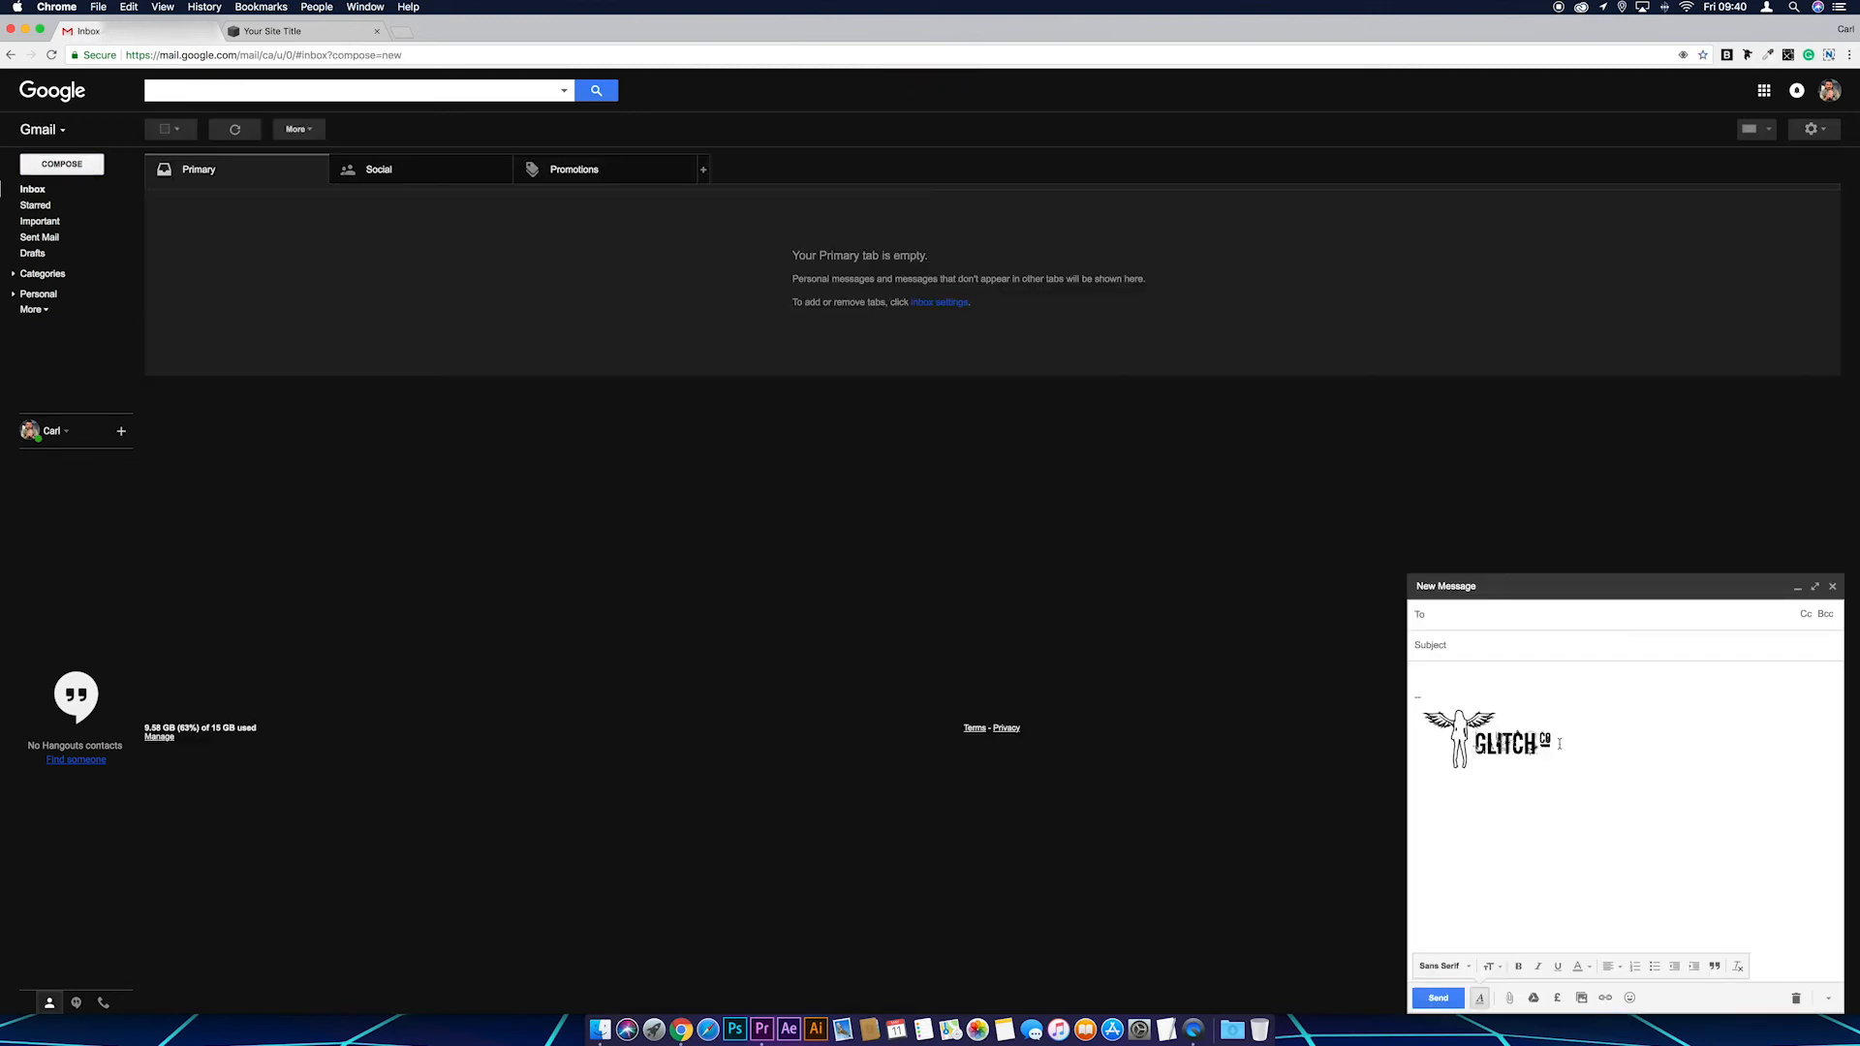
pyautogui.click(1425, 672)
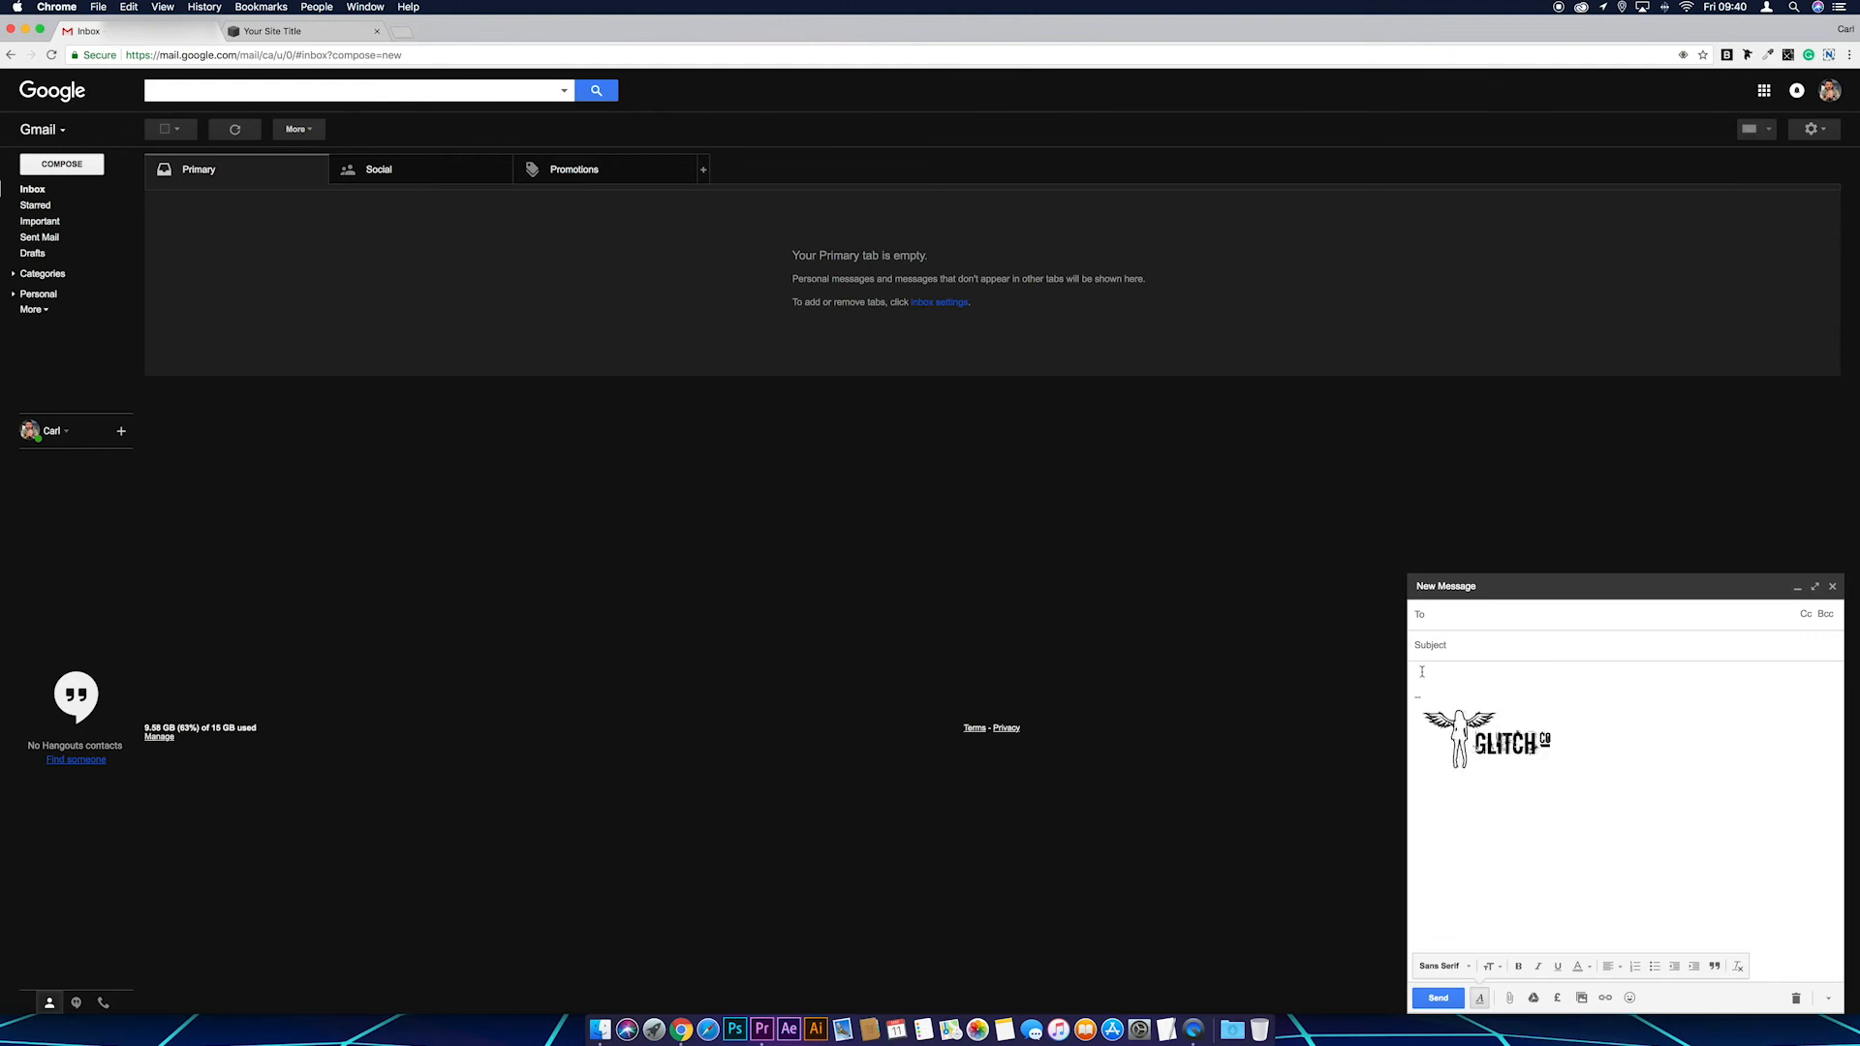